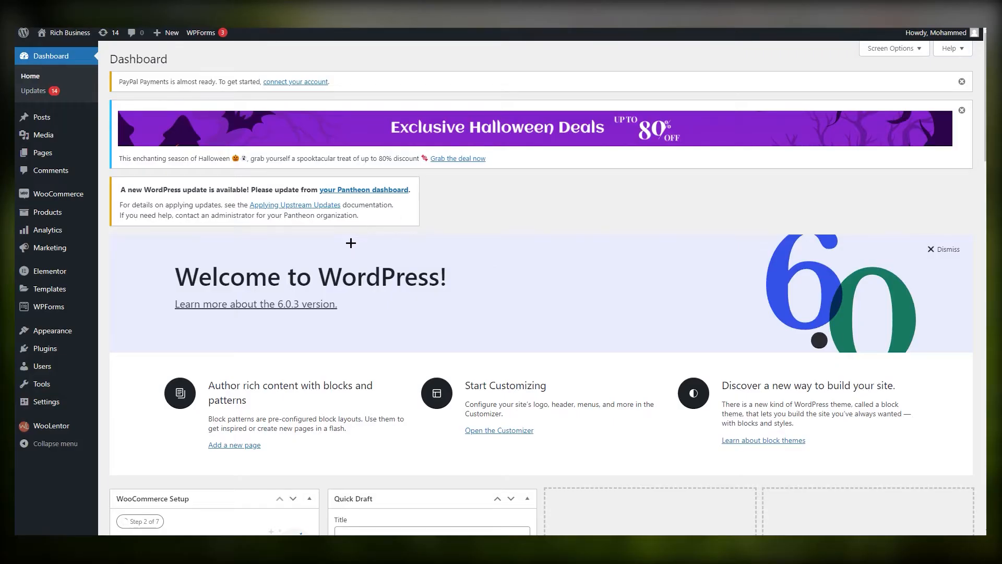
mouse_move(250, 227)
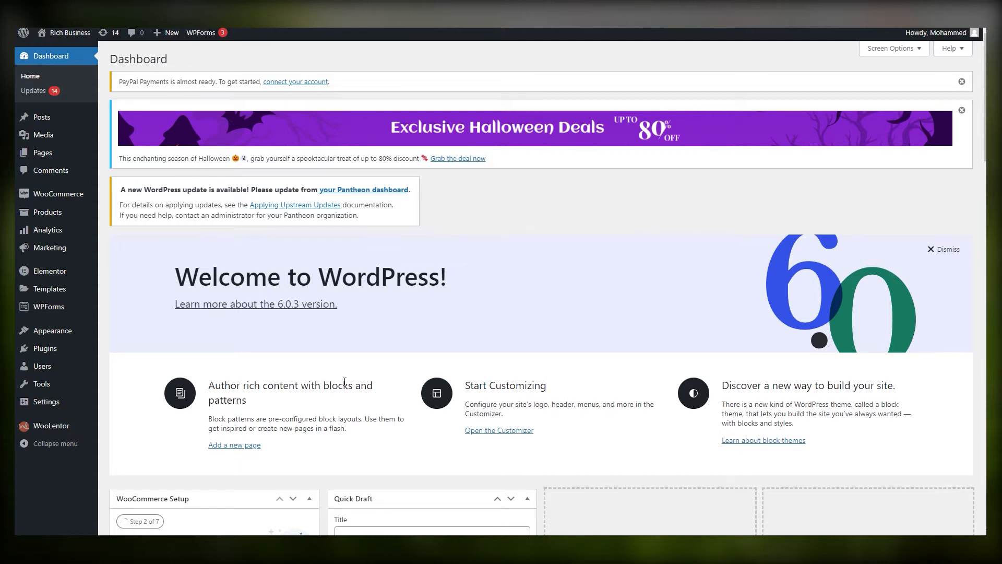
mouse_move(443, 310)
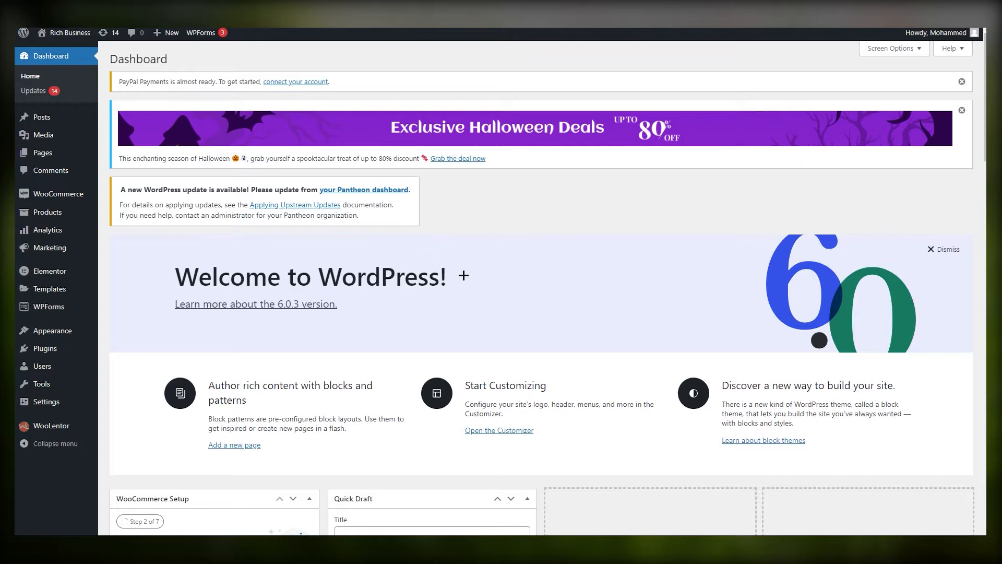
mouse_move(484, 270)
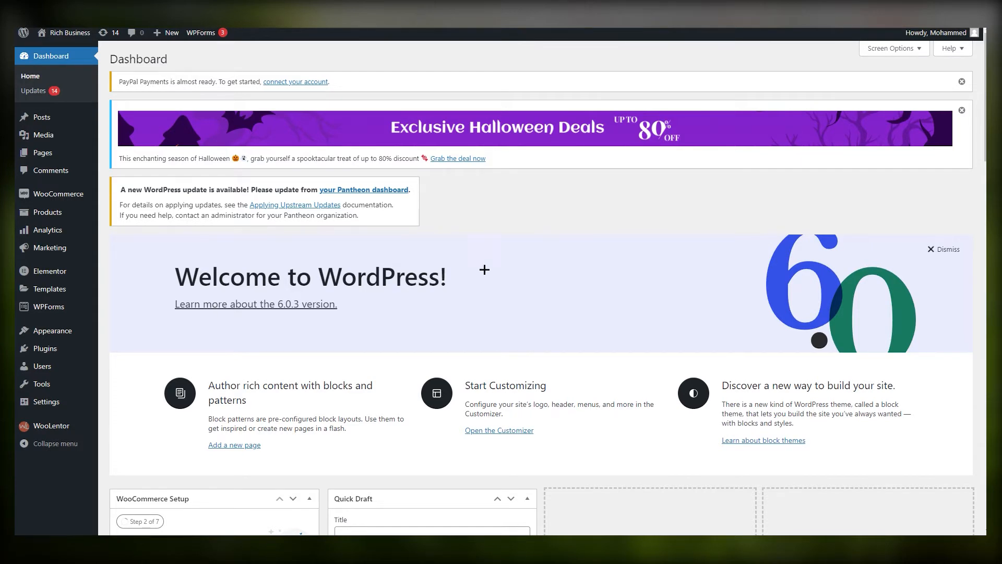
Search the WordPress plugin directory for 'stripe' and browse the Stripe plugin results
scroll(down, 3)
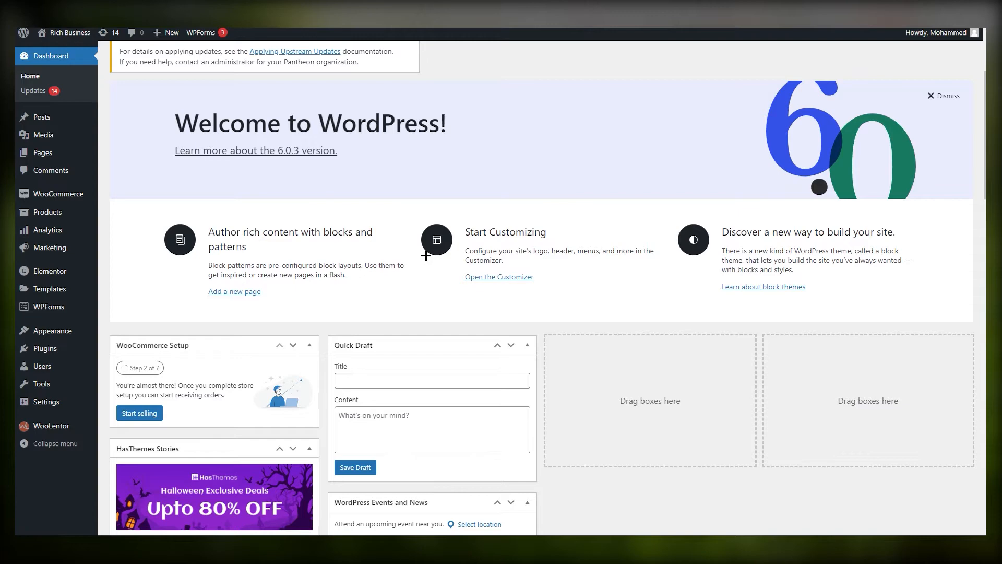
mouse_move(313, 290)
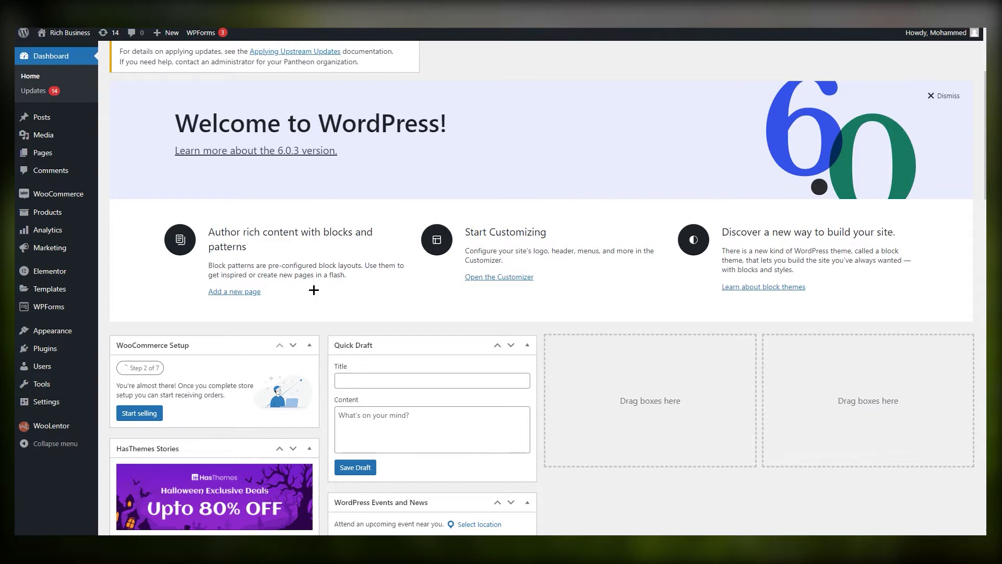
scroll(up, 3)
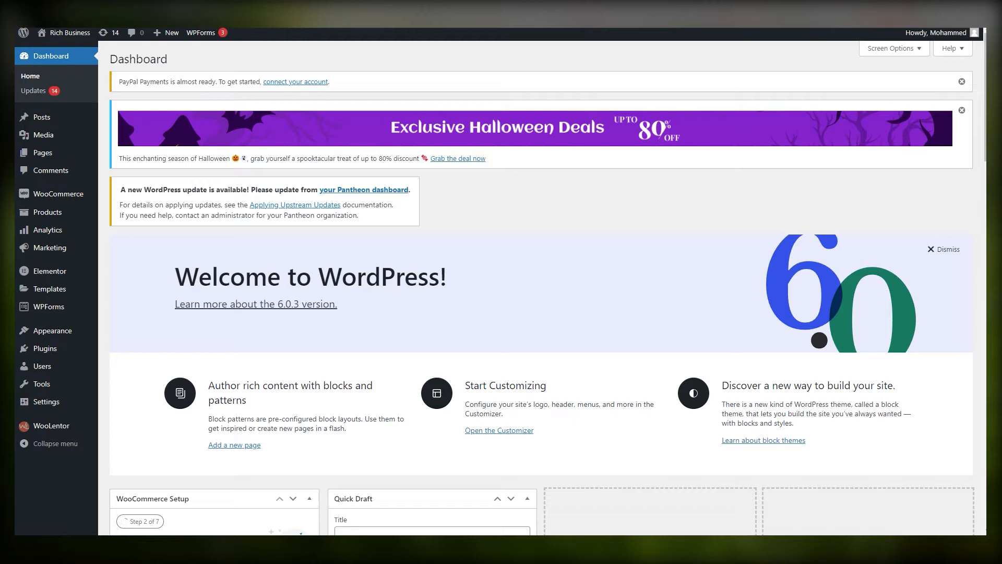
mouse_move(307, 333)
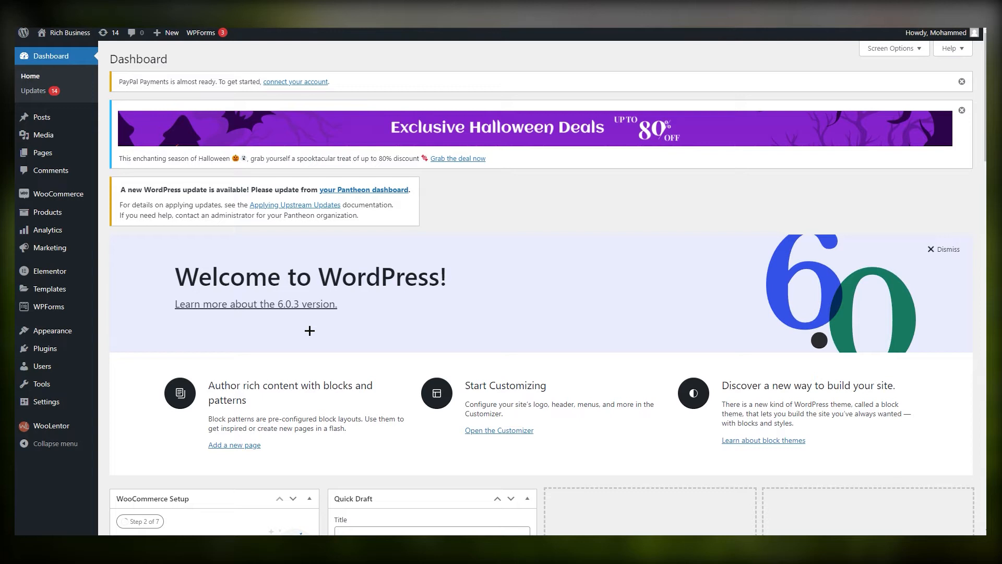
mouse_move(313, 320)
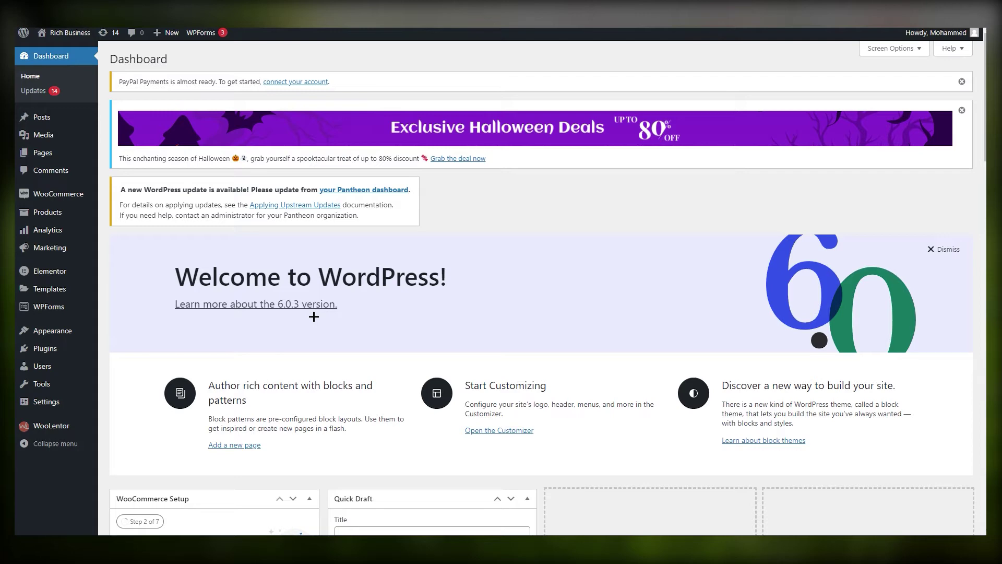
scroll(down, 3)
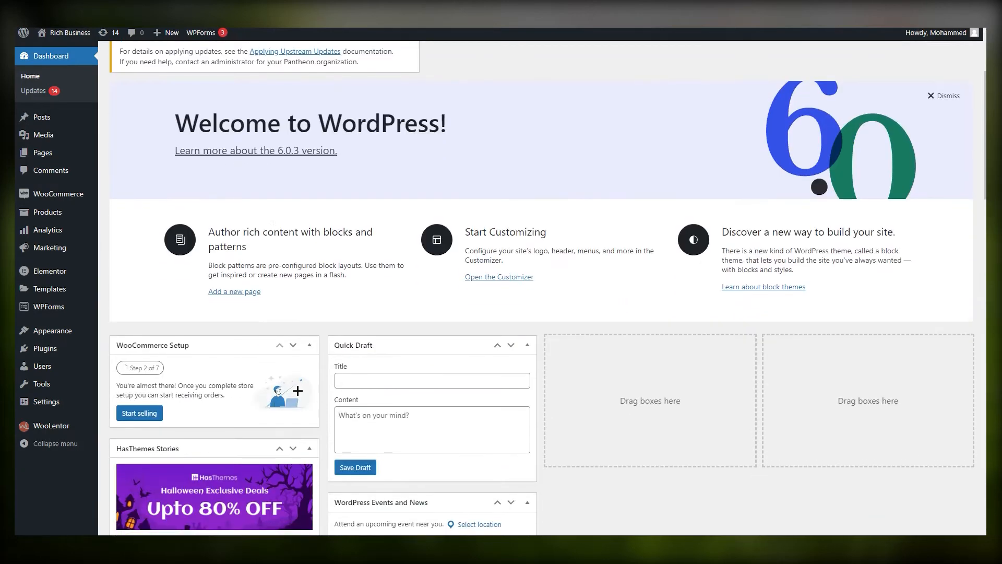
mouse_move(219, 360)
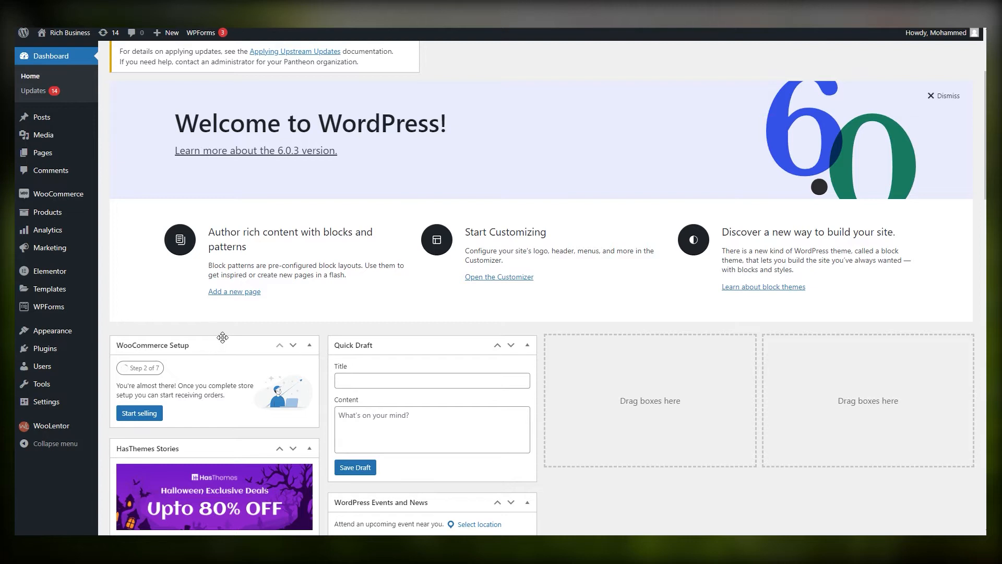
mouse_move(136, 352)
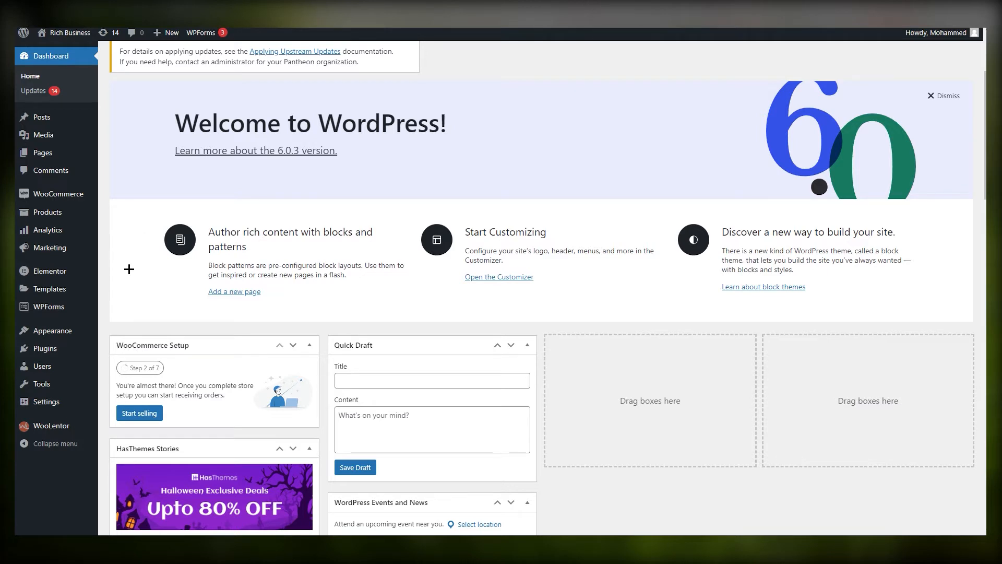
mouse_move(103, 341)
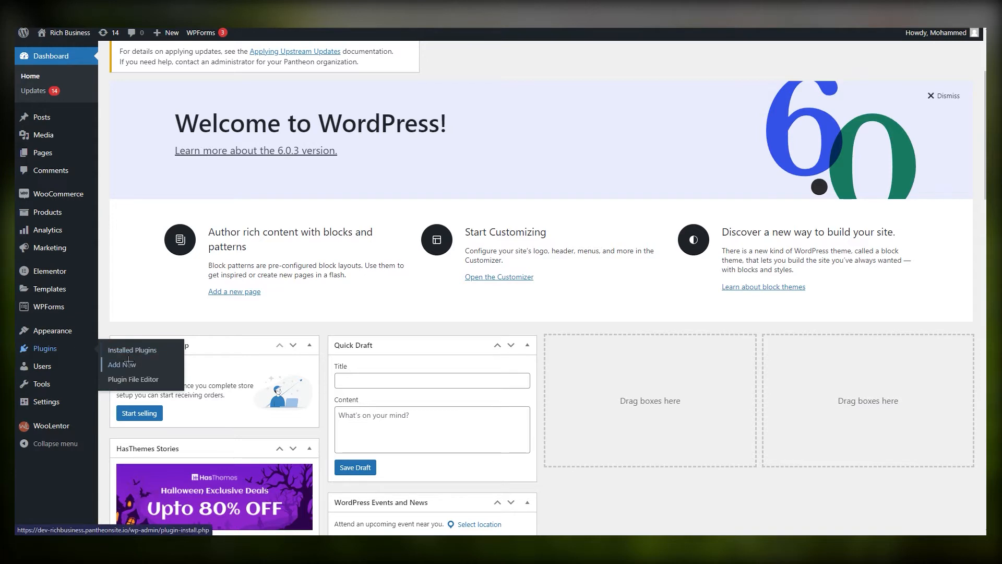
mouse_move(132, 350)
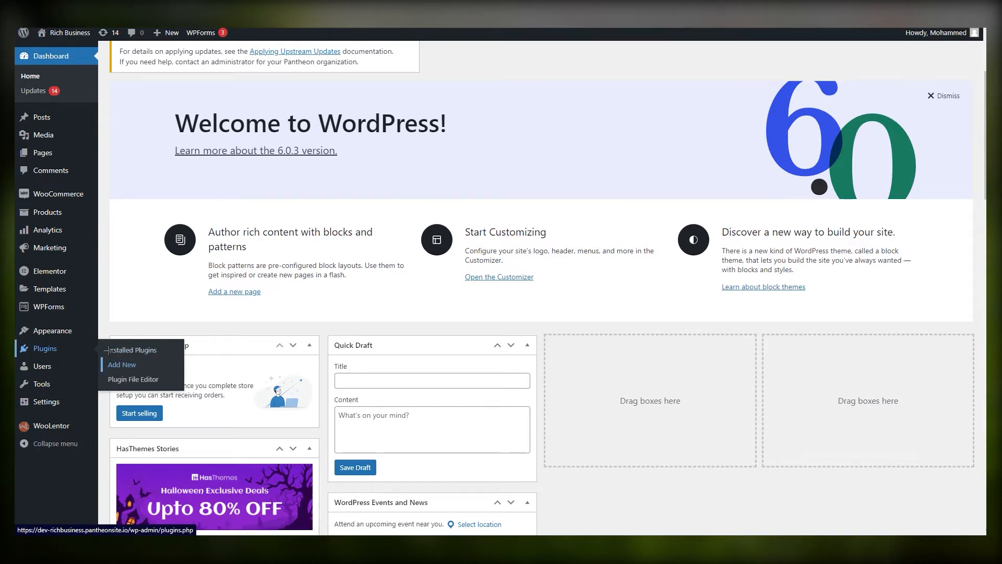
click(122, 364)
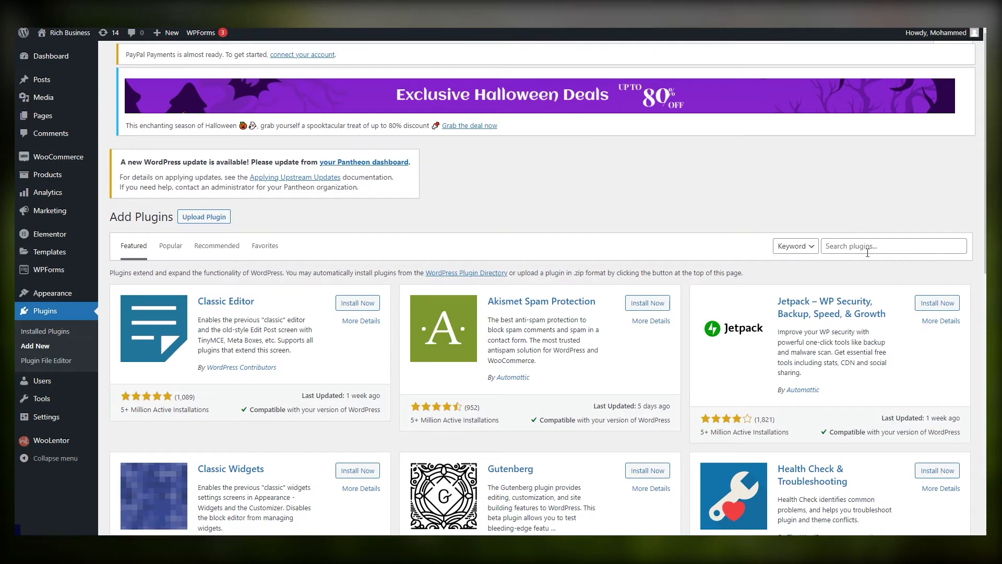
click(893, 248)
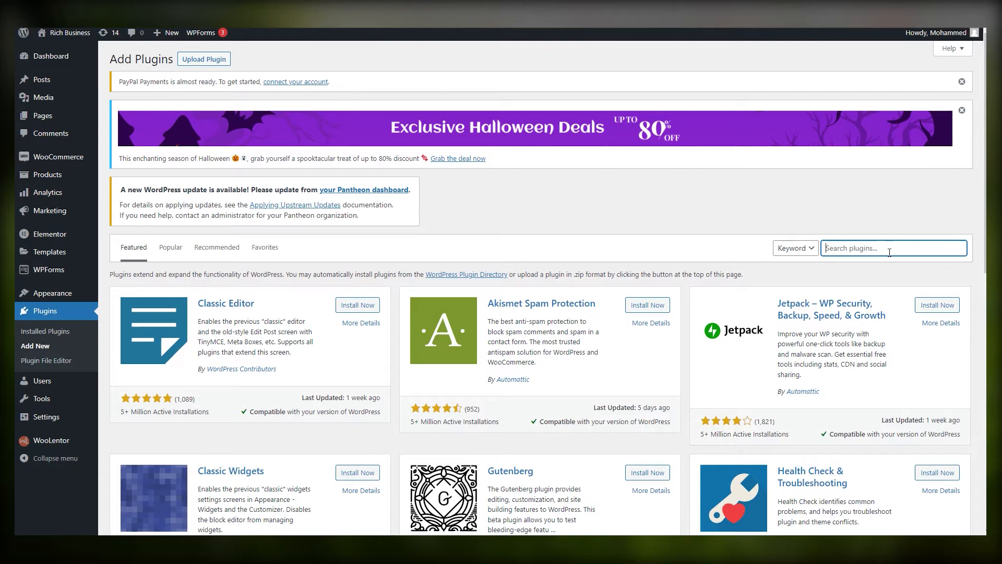
text(stripe)
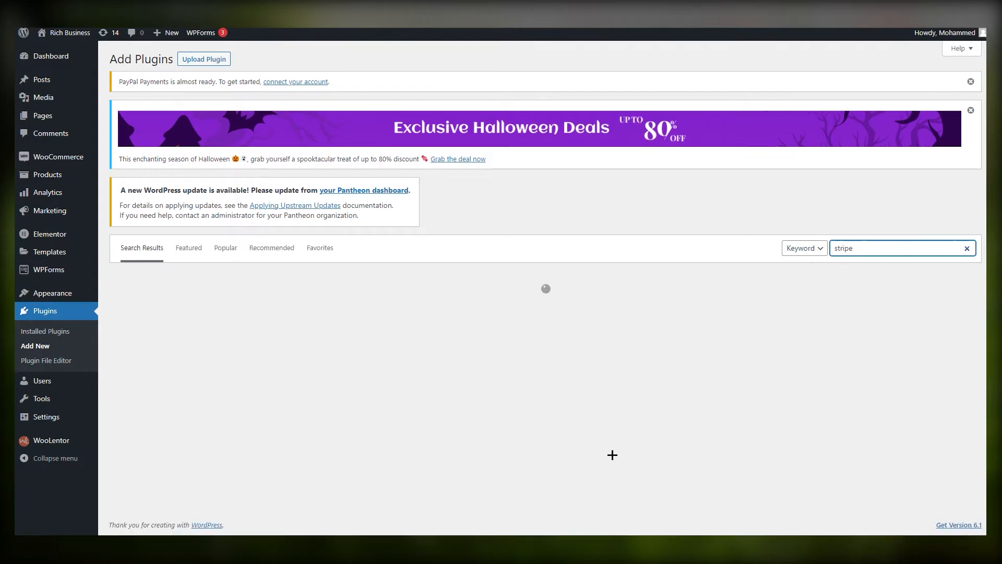
key(Return)
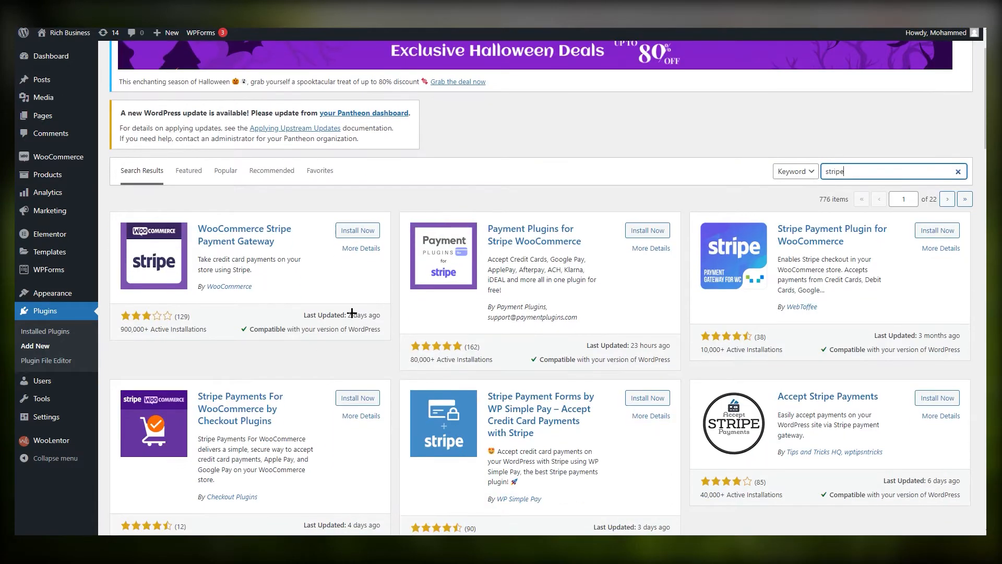
mouse_move(541, 236)
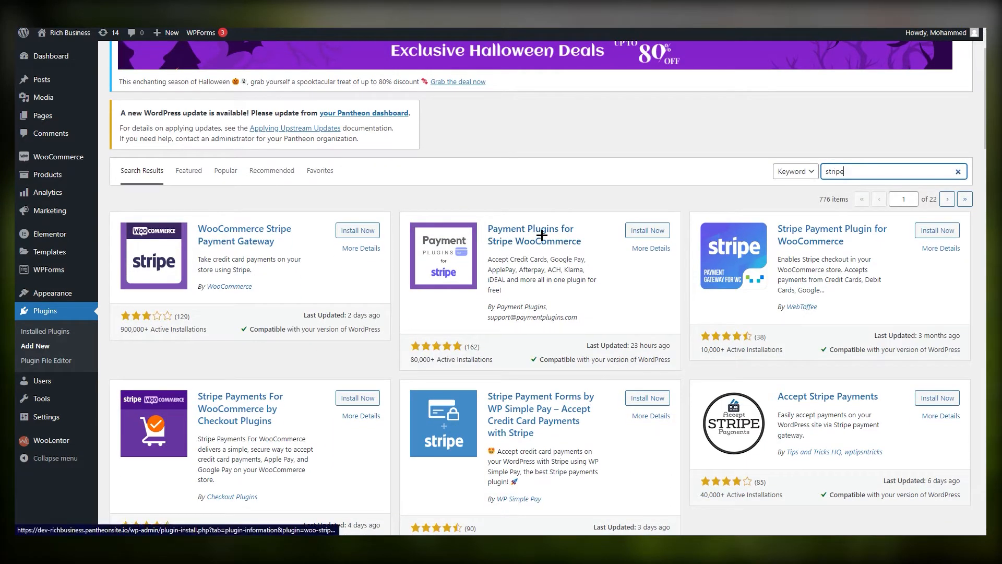
mouse_move(791, 238)
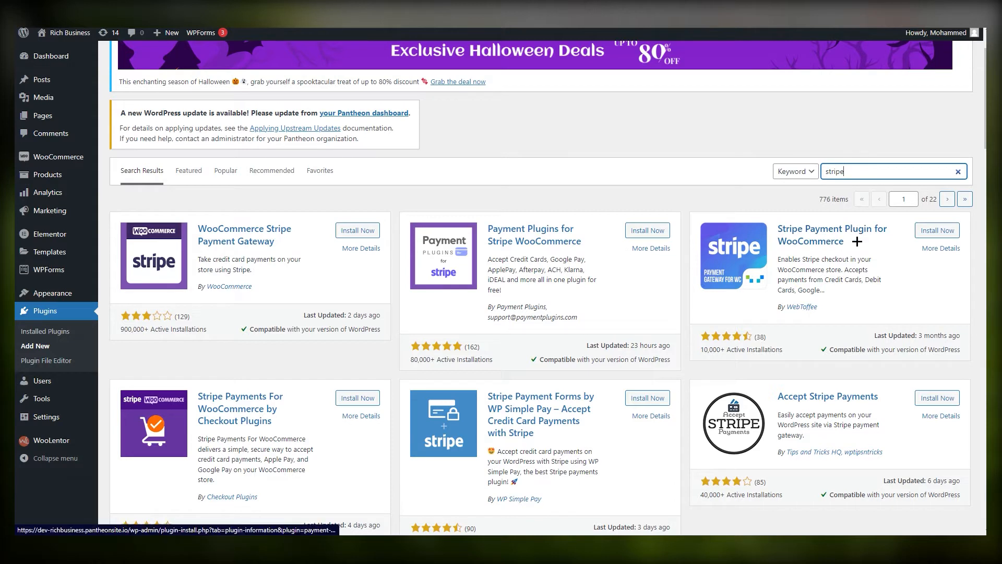
mouse_move(292, 422)
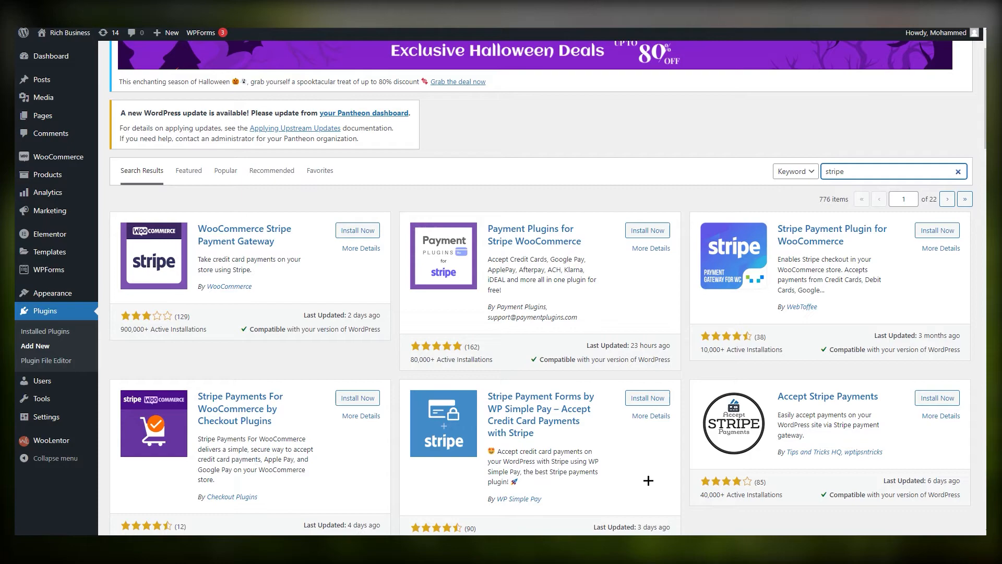
scroll(down, 3)
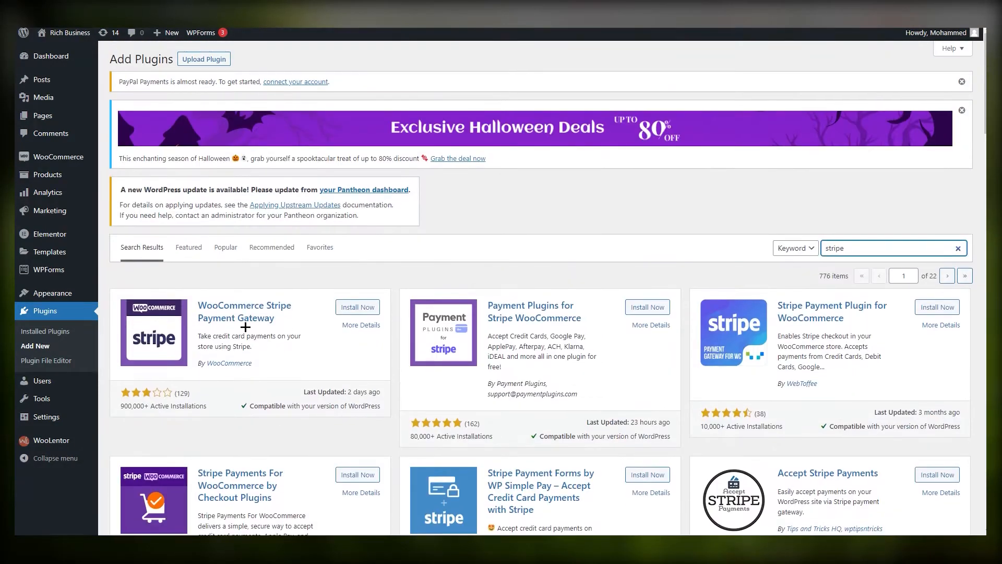
mouse_move(245, 318)
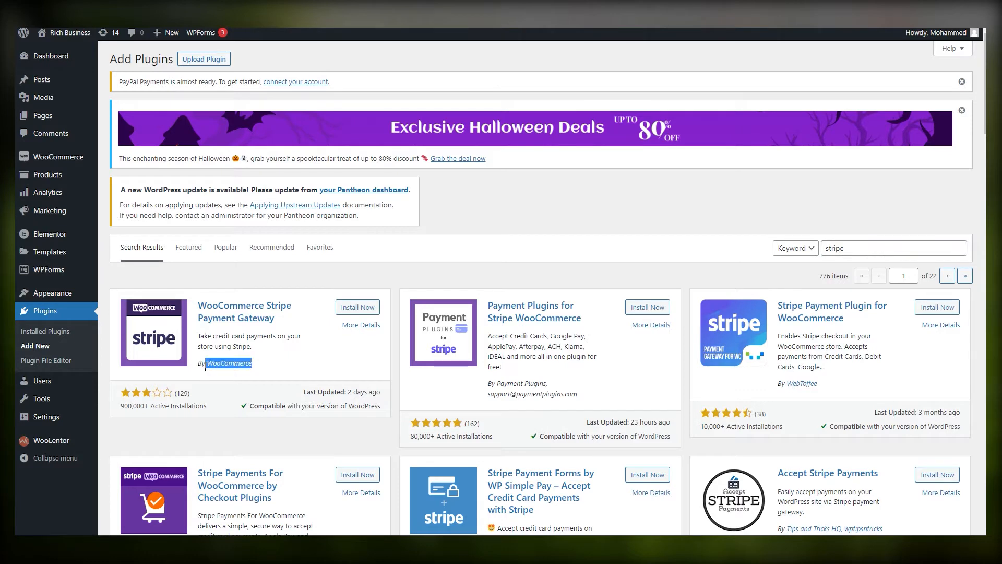
Open the WooCommerce Stripe Payment Gateway result to view its plugin details
click(357, 307)
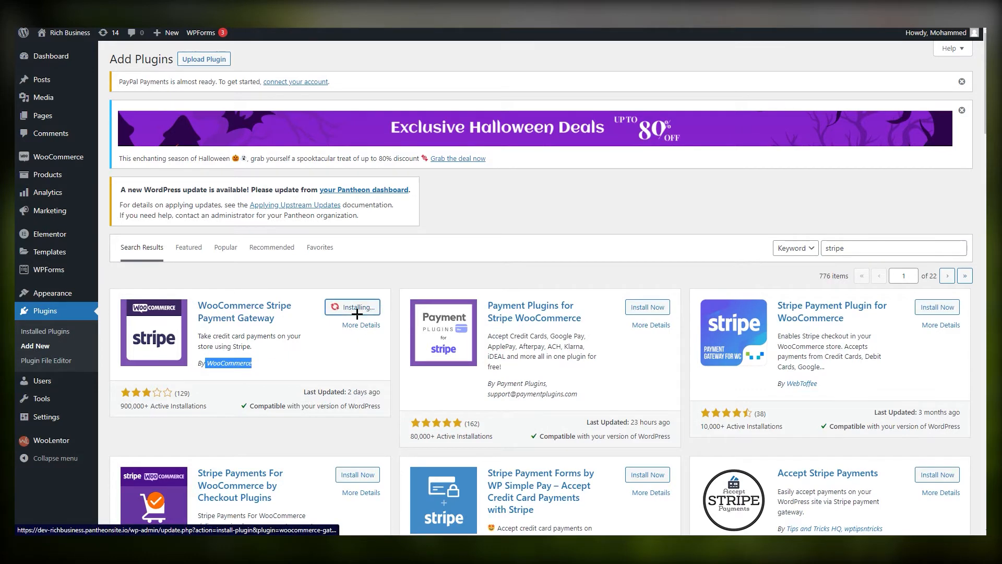
click(361, 325)
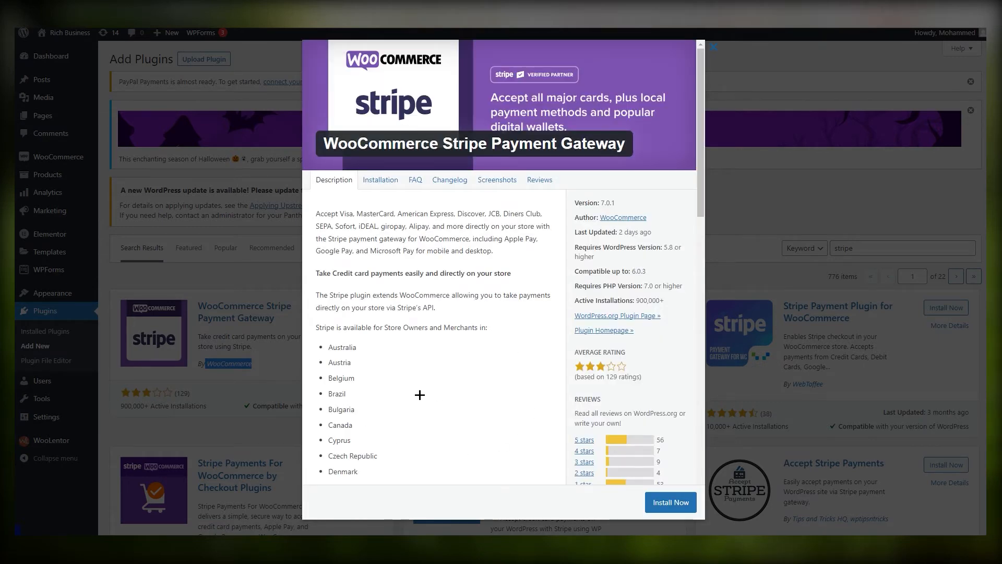
mouse_move(411, 334)
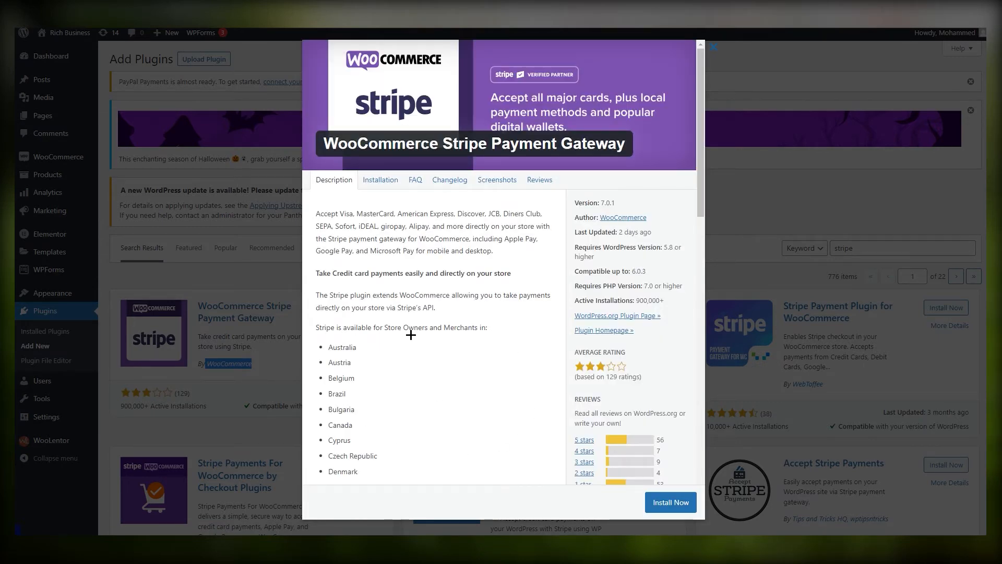
mouse_move(319, 379)
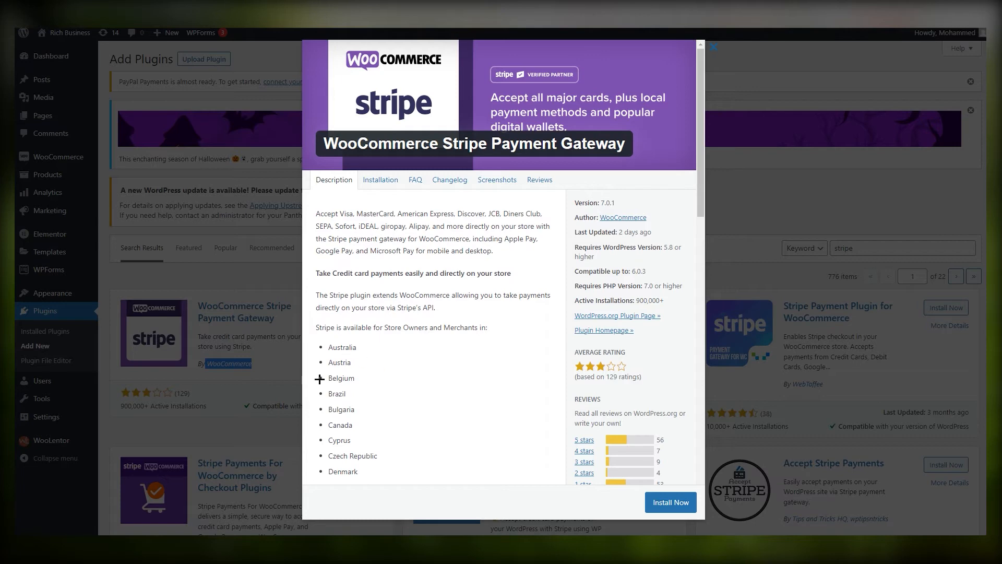
Scroll through the WooCommerce Stripe Payment Gateway details modal to review the plugin
scroll(down, 3)
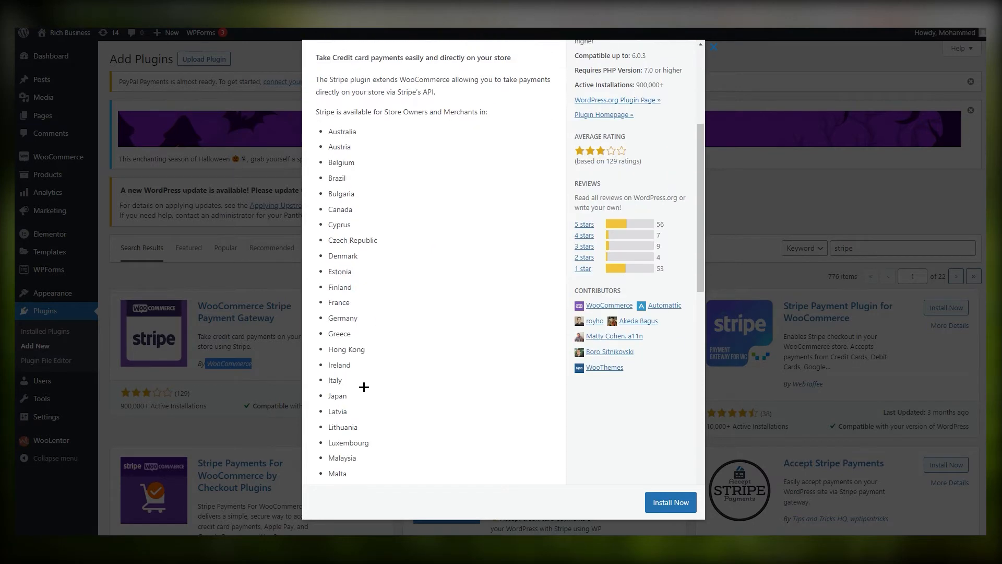
scroll(down, 3)
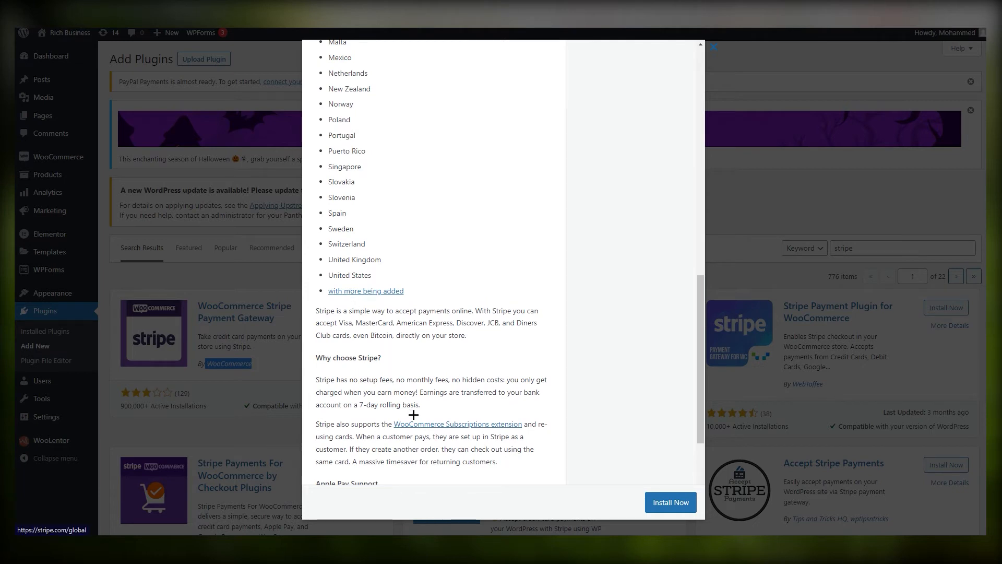
scroll(down, 3)
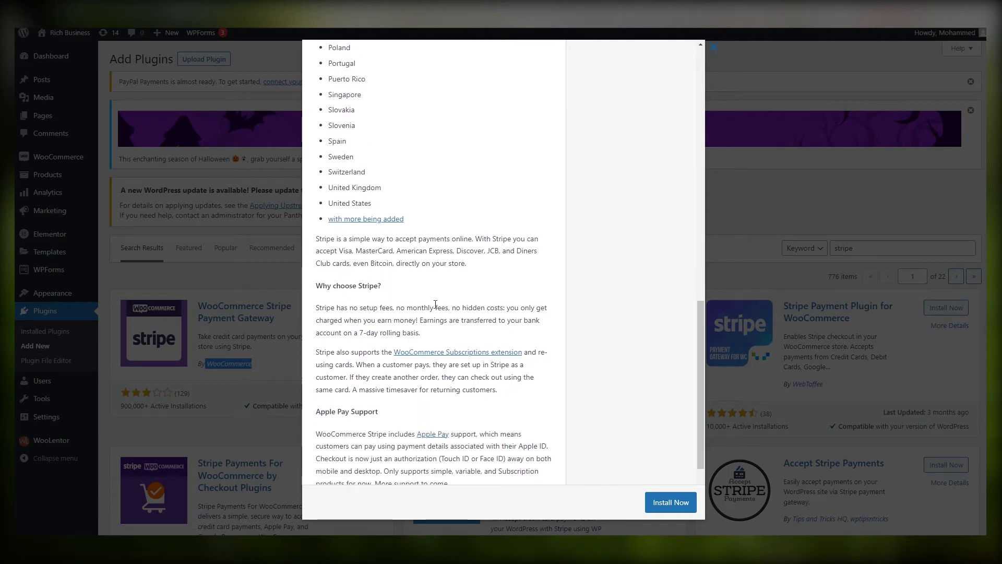
scroll(down, 3)
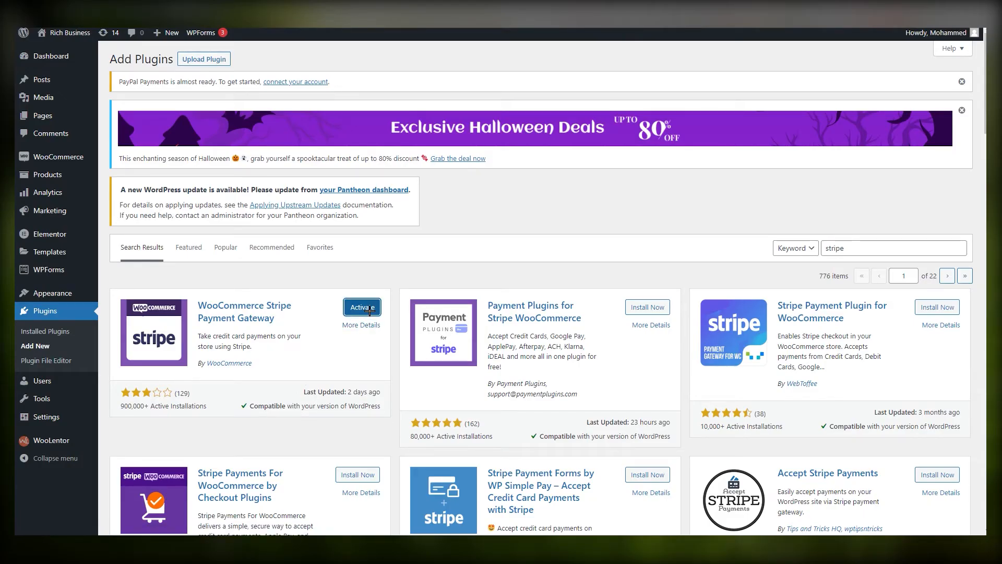
mouse_move(361, 307)
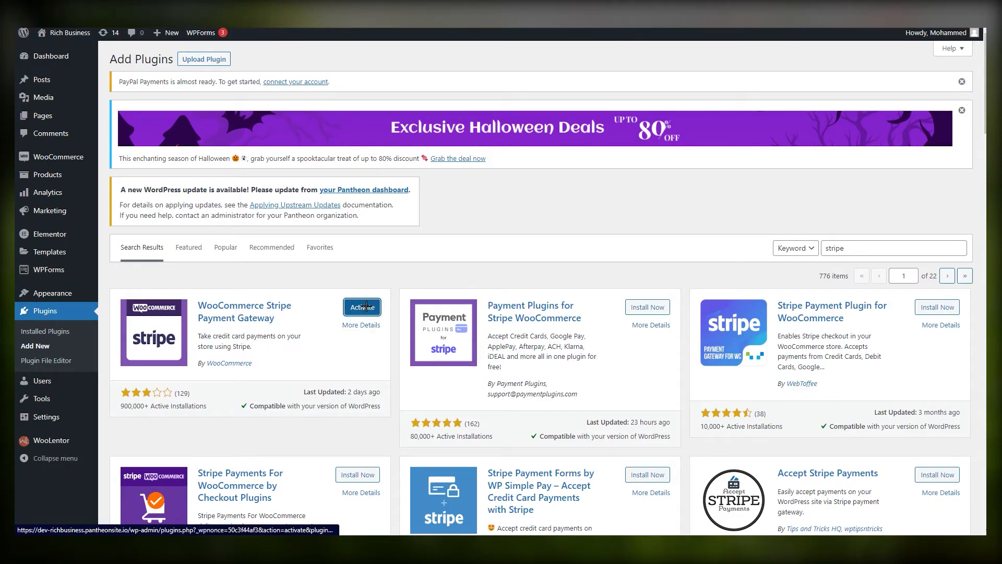
Activate WooCommerce Stripe Payment Gateway and locate it in the installed plugins list
click(362, 307)
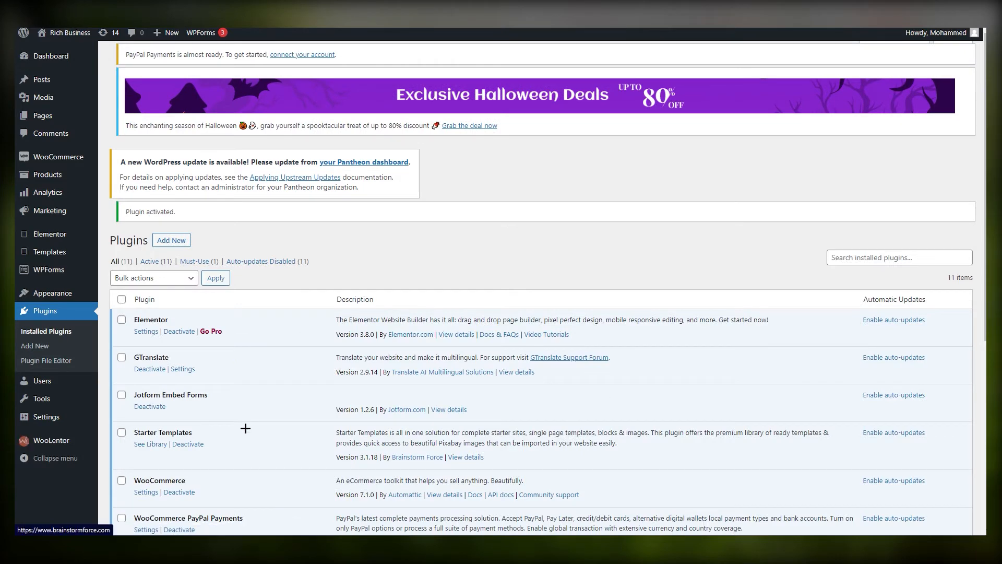
scroll(up, 3)
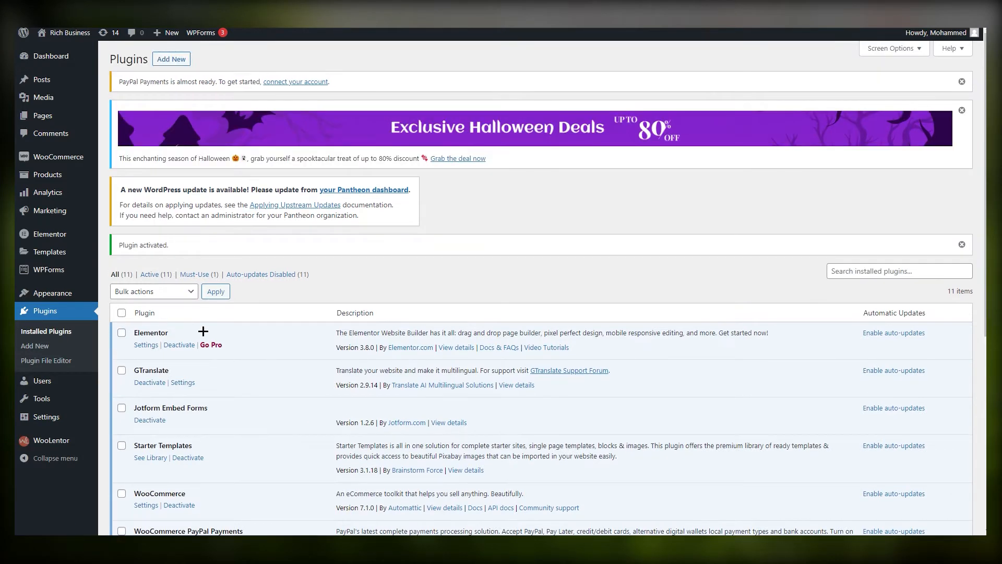
scroll(down, 3)
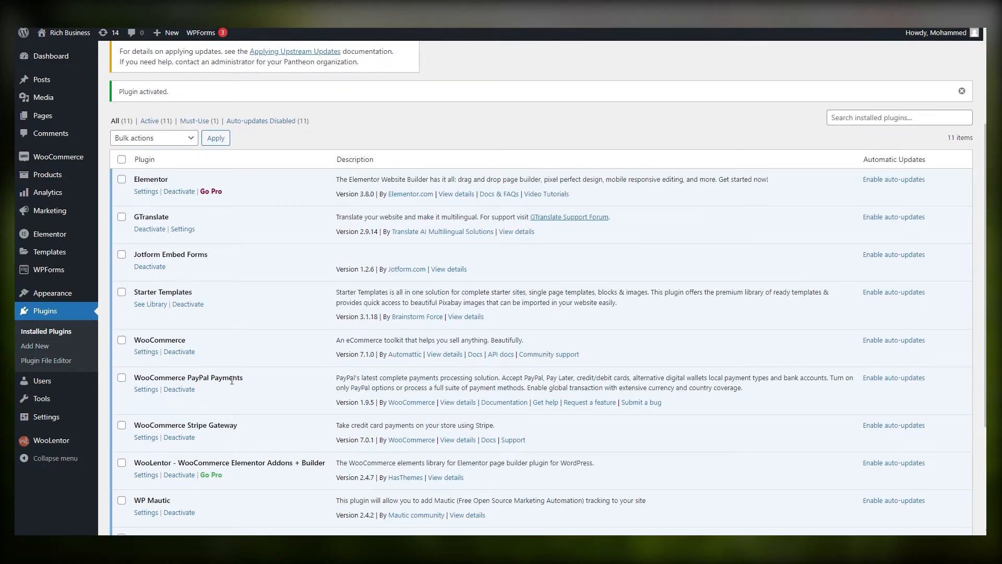
scroll(down, 3)
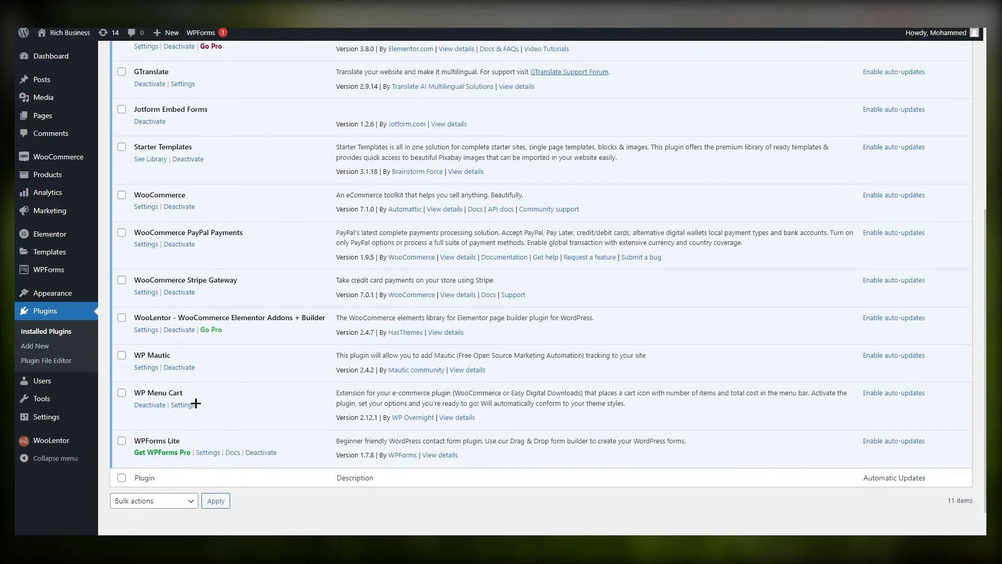
scroll(up, 3)
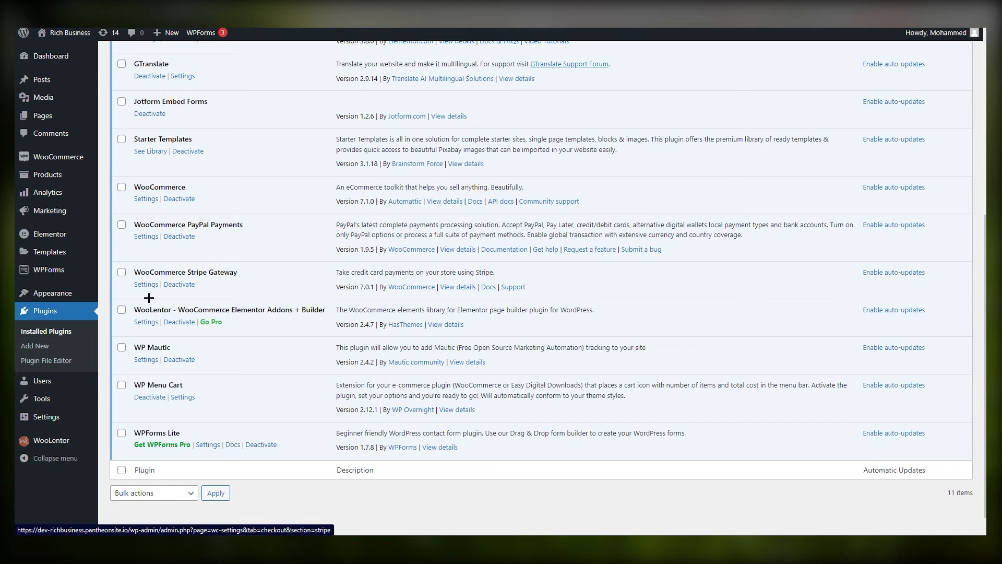
mouse_move(151, 305)
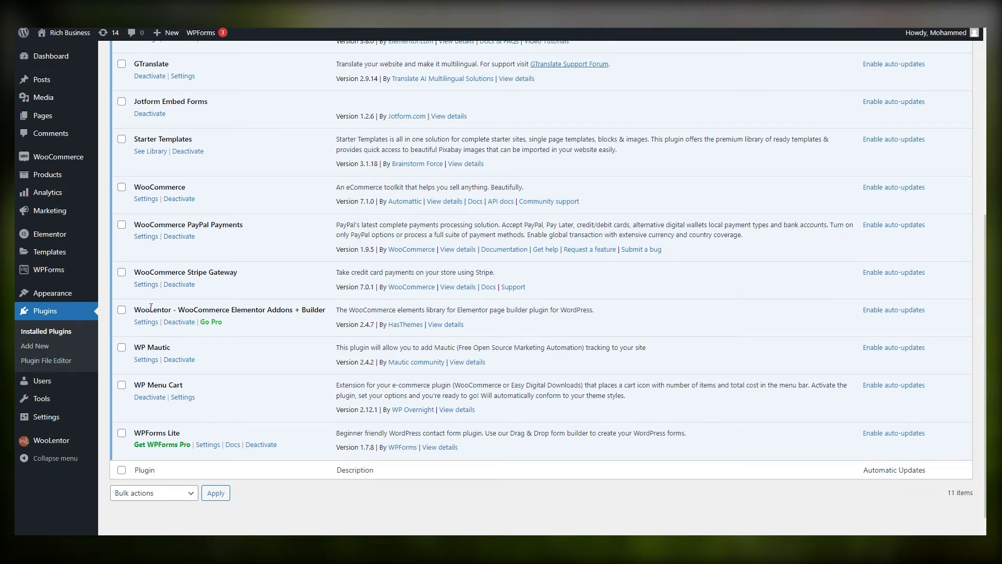
mouse_move(307, 275)
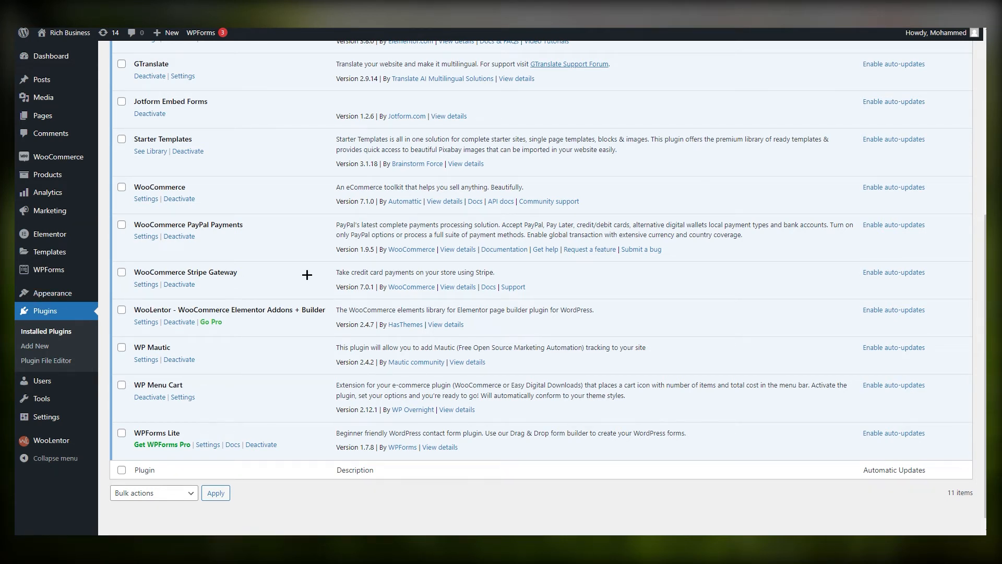
mouse_move(182, 315)
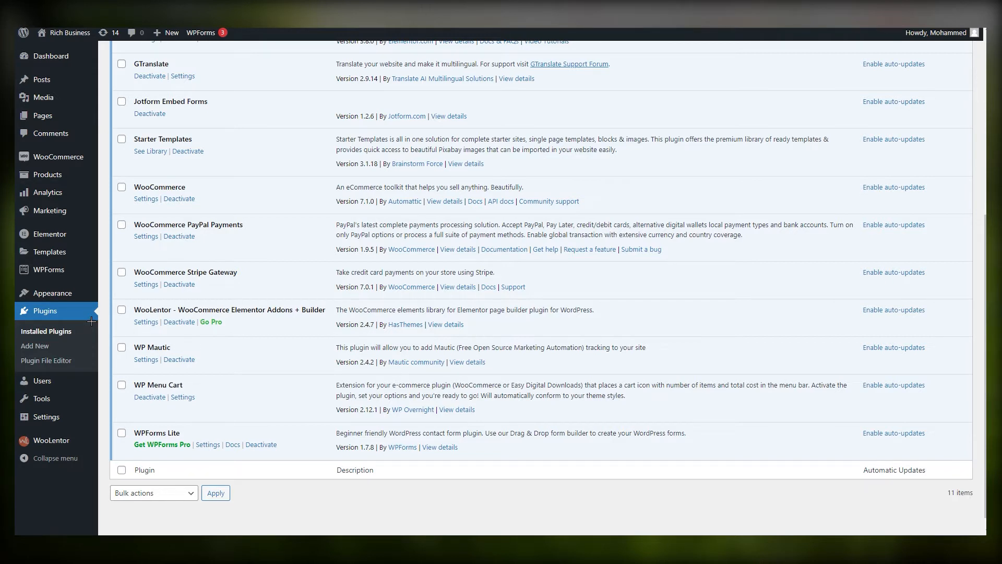
mouse_move(46, 416)
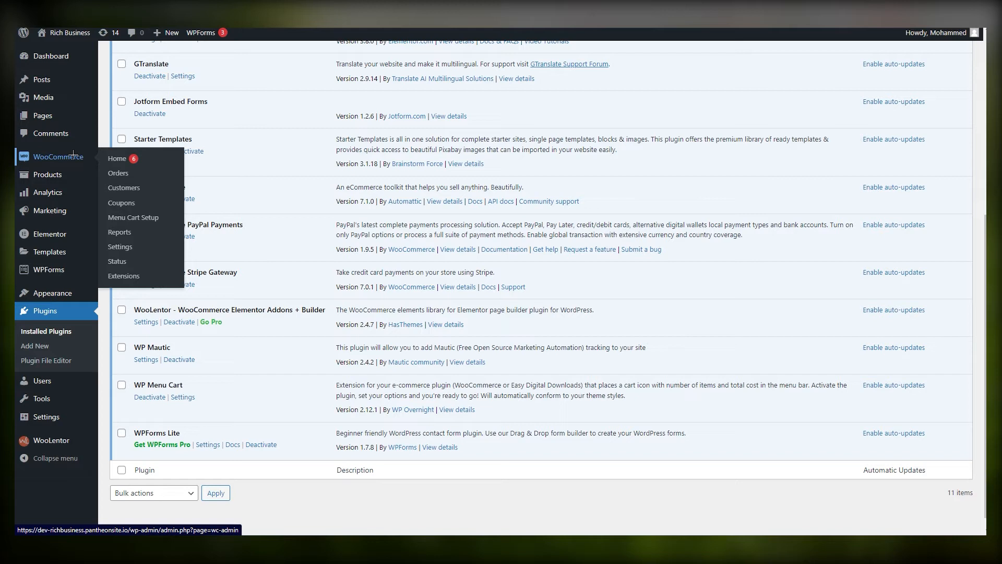
mouse_move(119, 173)
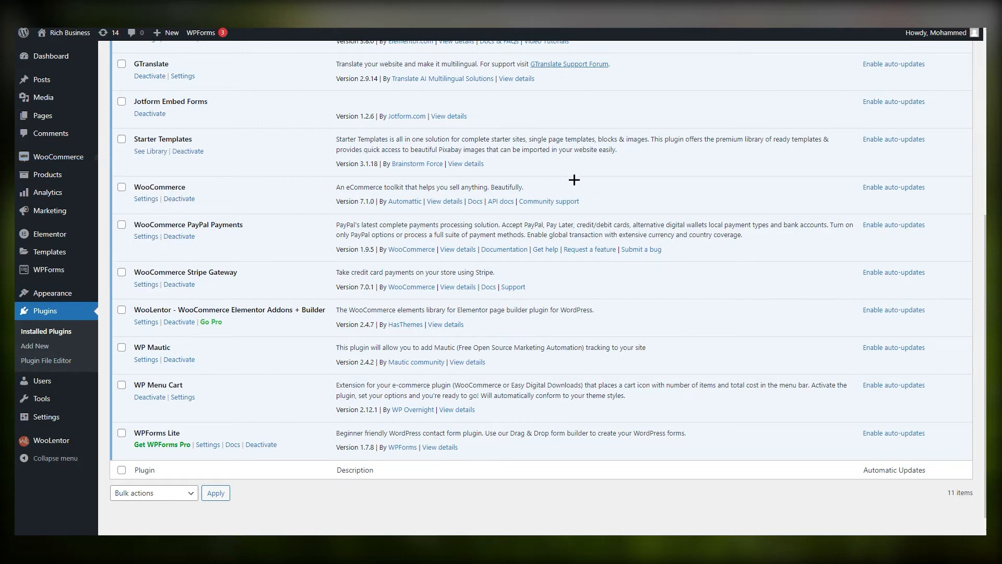
mouse_move(627, 166)
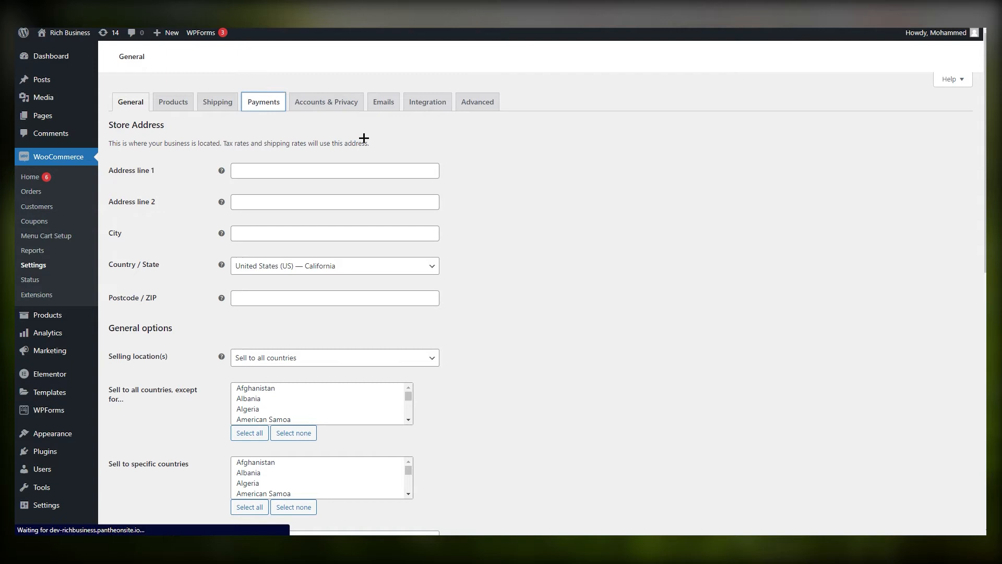
mouse_move(460, 482)
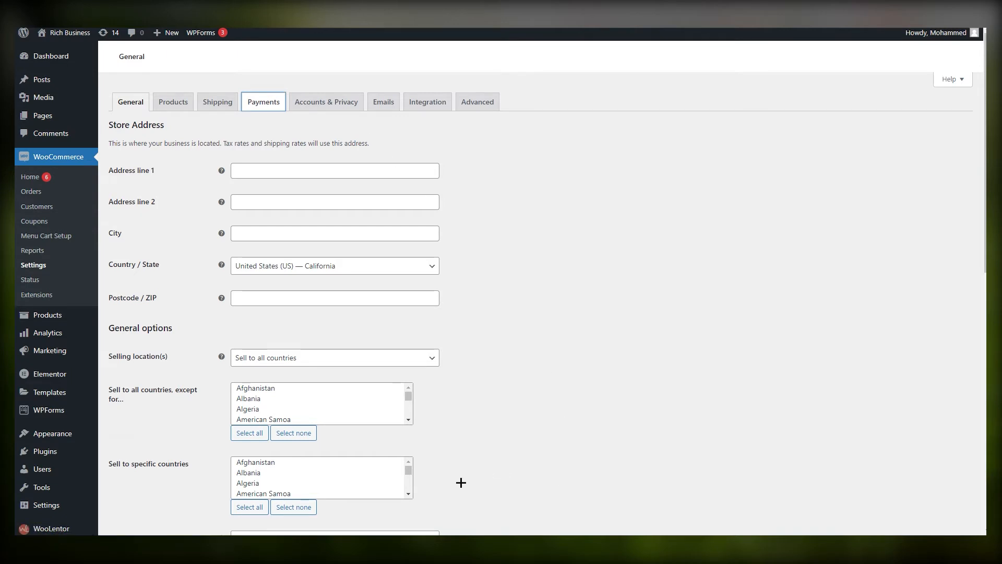
Switch on Stripe – Credit Card under WooCommerce Settings > Payments
click(262, 101)
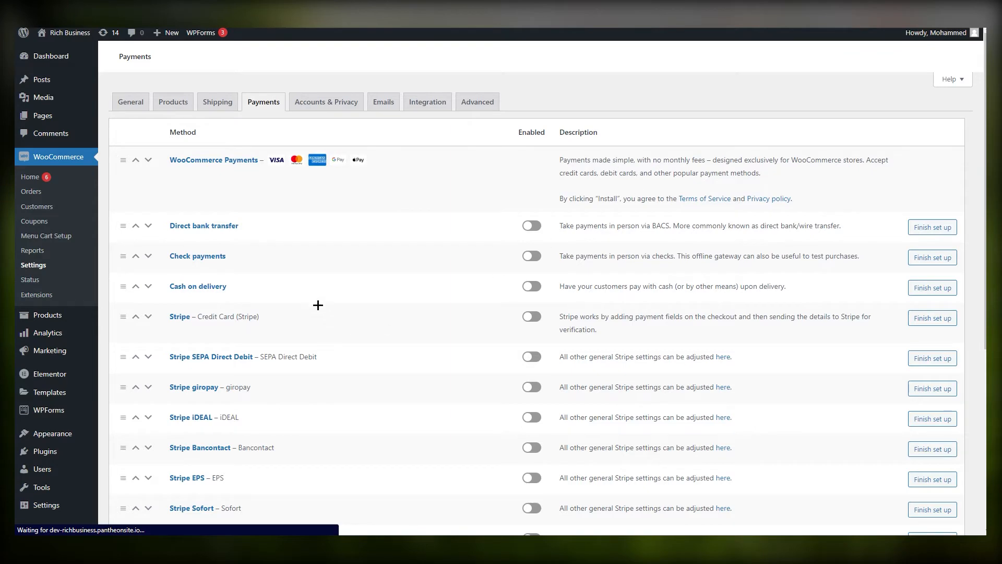
scroll(down, 3)
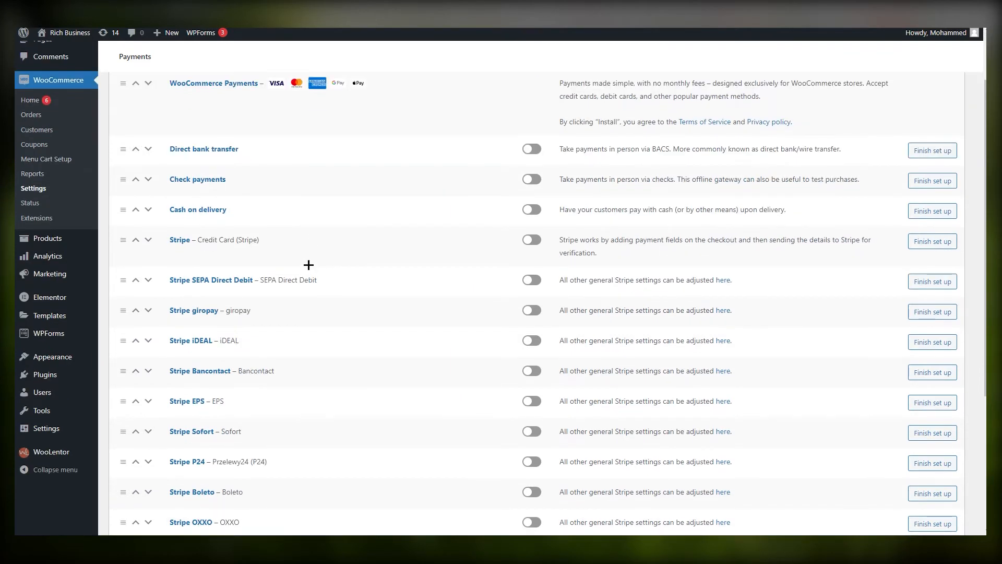
scroll(up, 3)
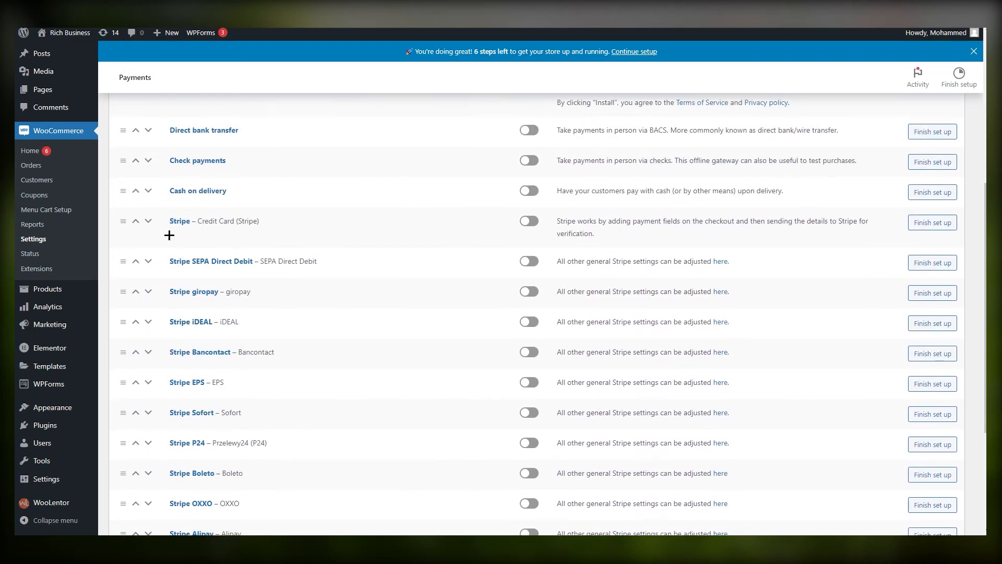
mouse_move(219, 265)
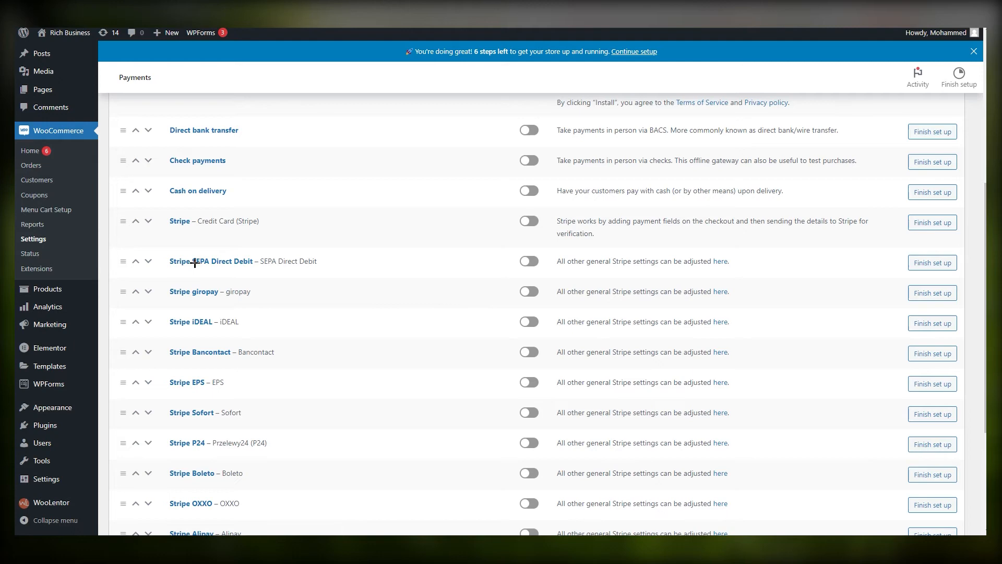
scroll(down, 3)
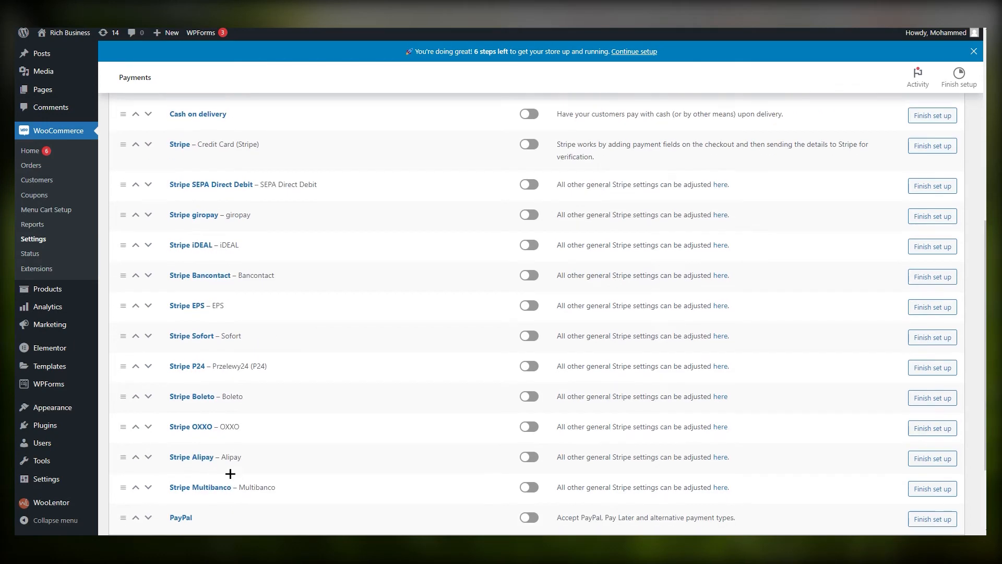
scroll(up, 3)
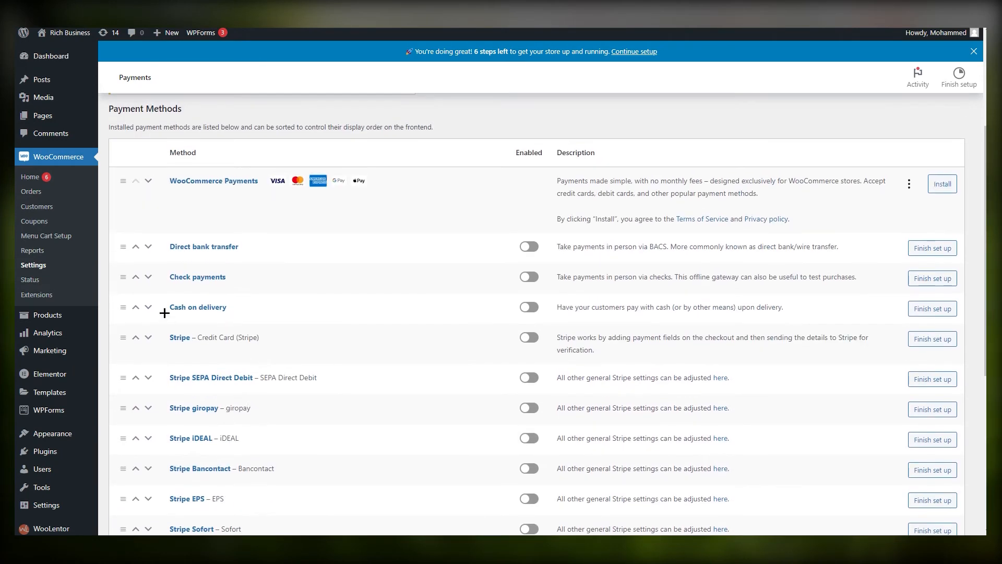
double_click(200, 336)
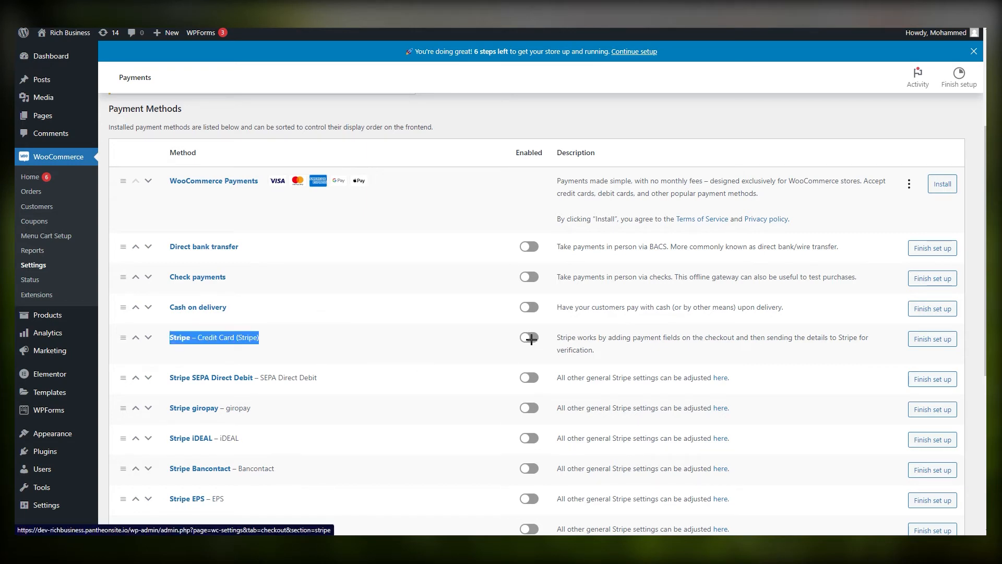
click(528, 338)
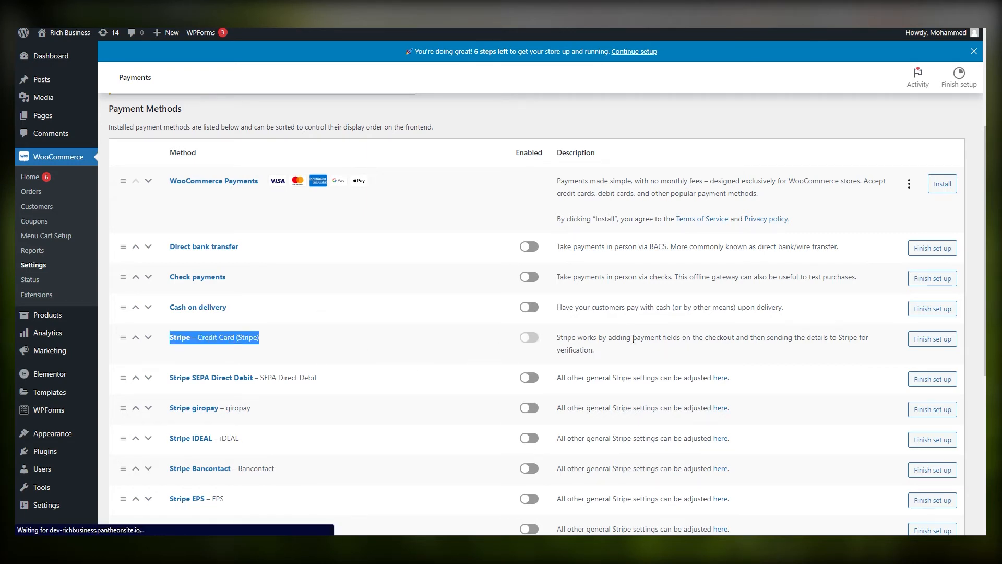
mouse_move(771, 344)
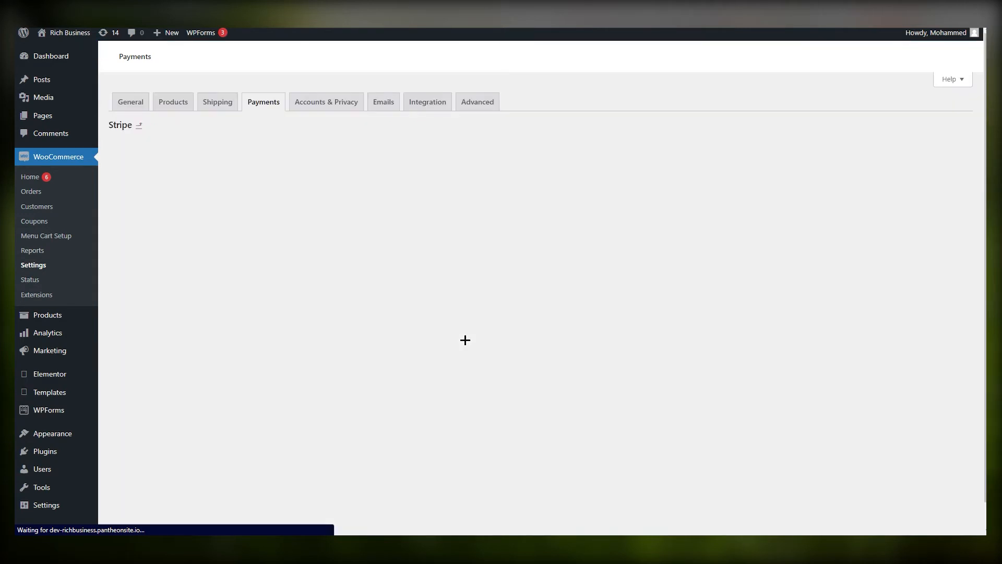
mouse_move(425, 342)
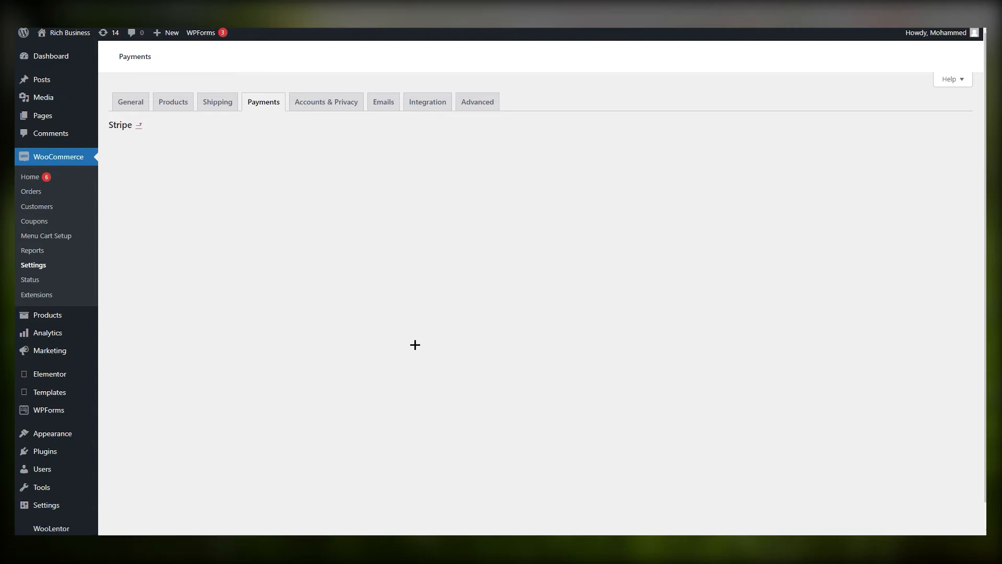
mouse_move(774, 437)
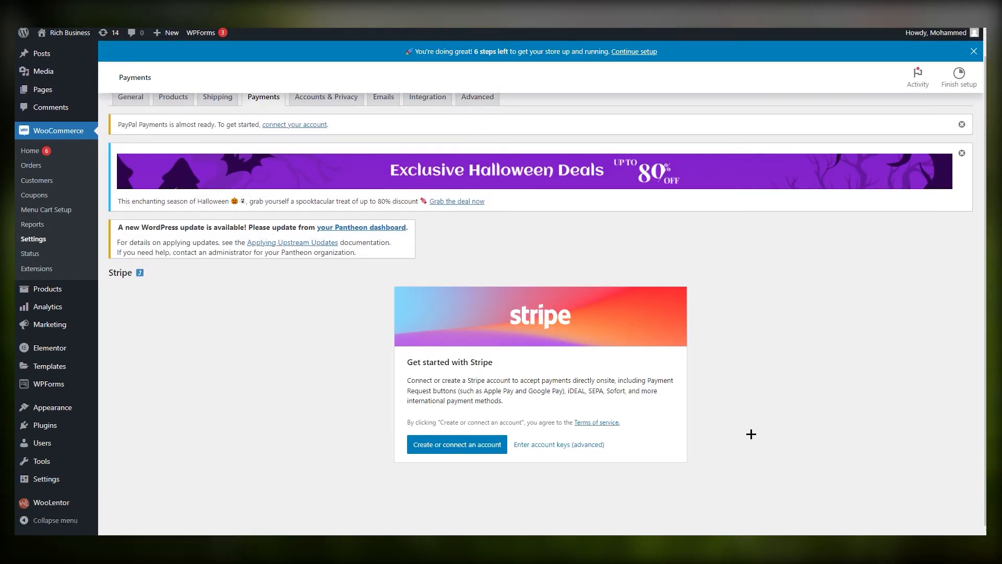
mouse_move(492, 487)
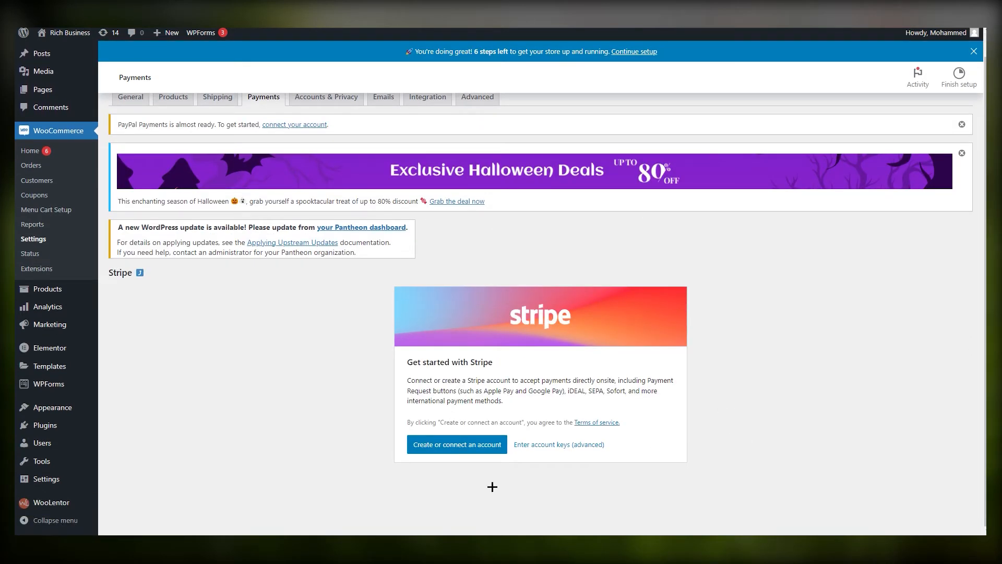
mouse_move(335, 474)
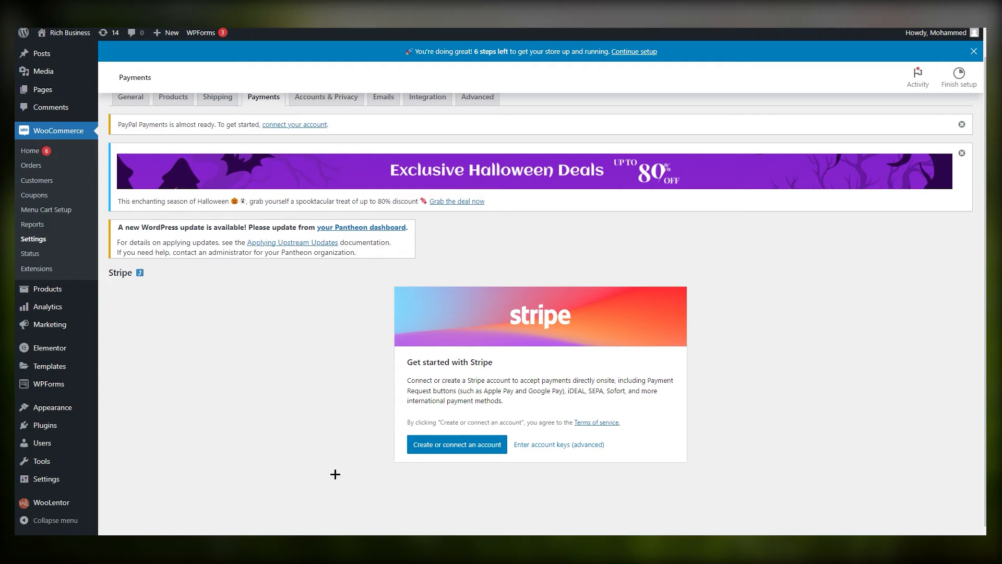
mouse_move(456, 444)
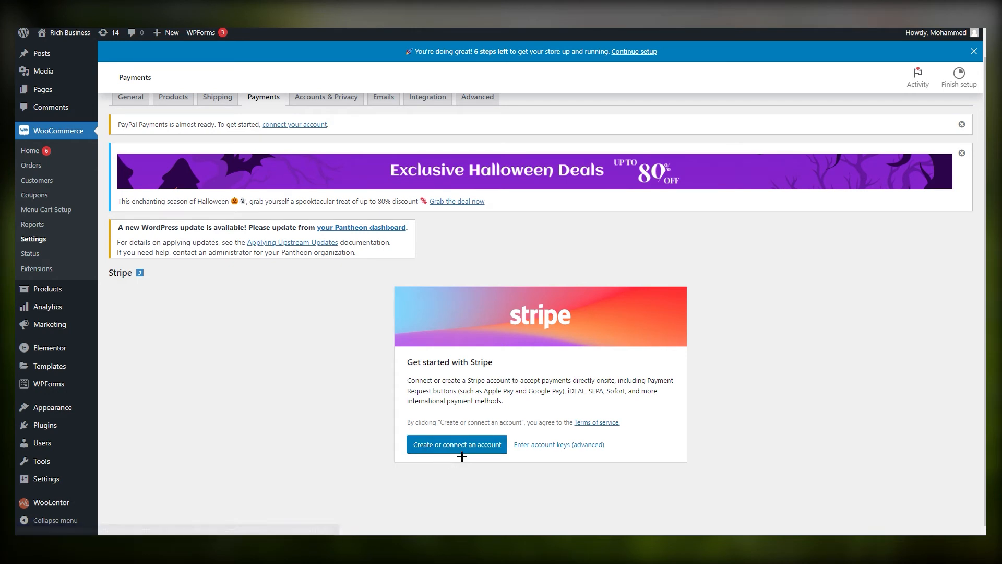
mouse_move(493, 461)
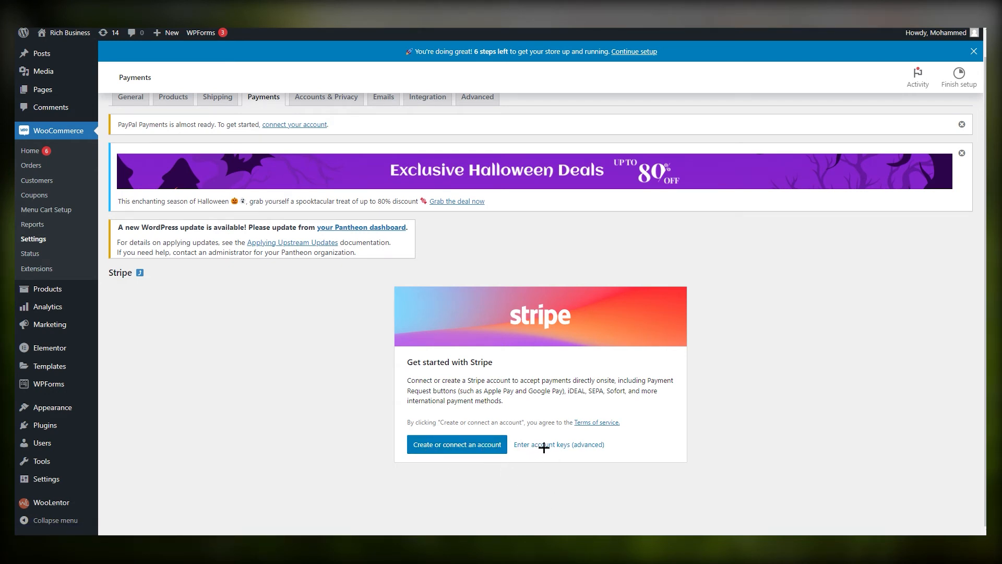
mouse_move(545, 454)
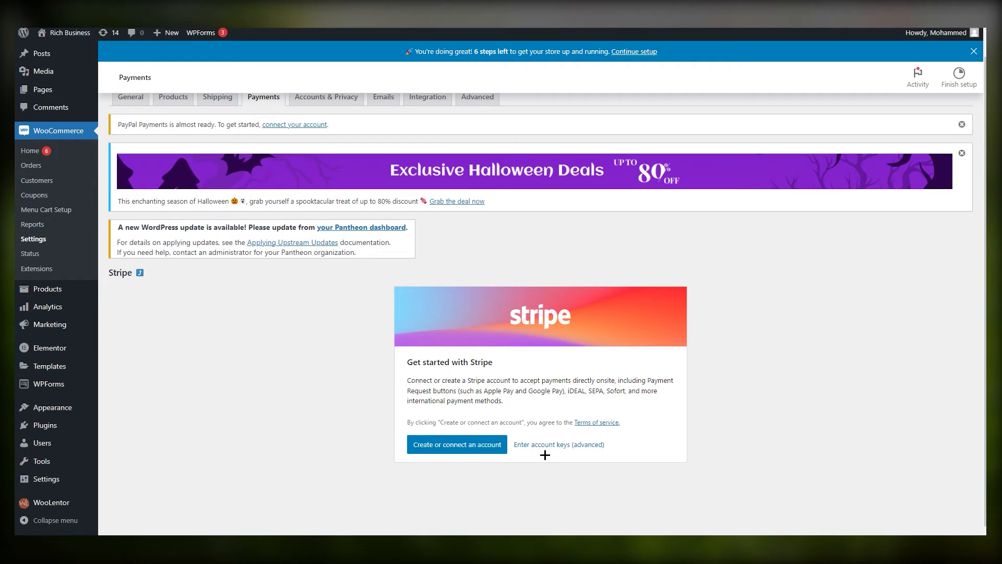
mouse_move(481, 456)
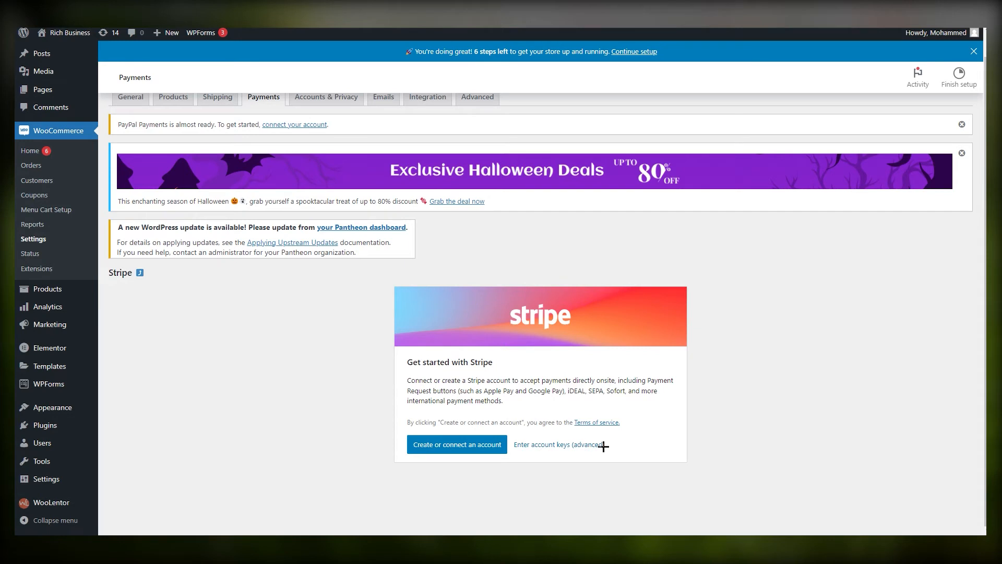
Choose 'Enter account keys (advanced)' under the Stripe payment method
click(557, 444)
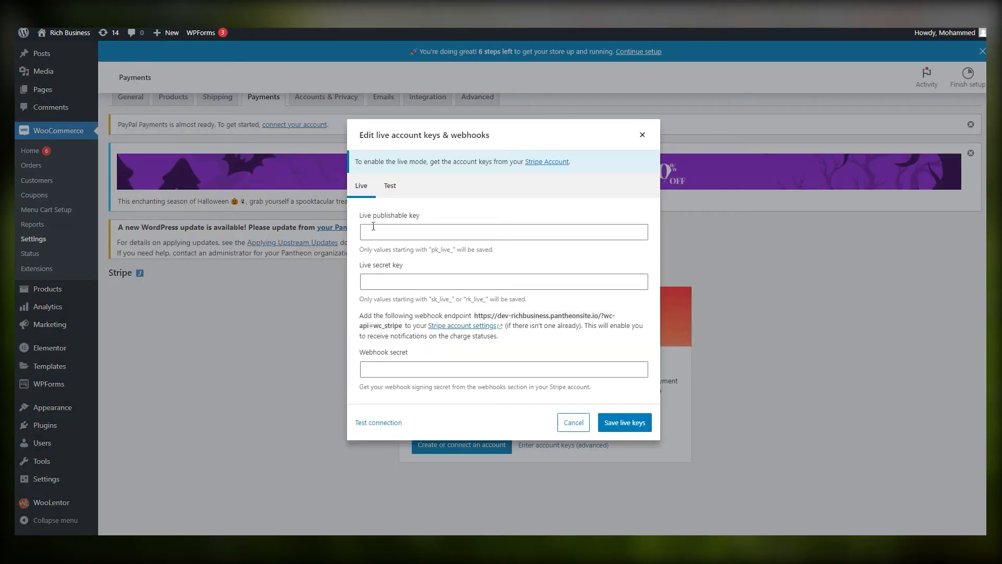
click(503, 281)
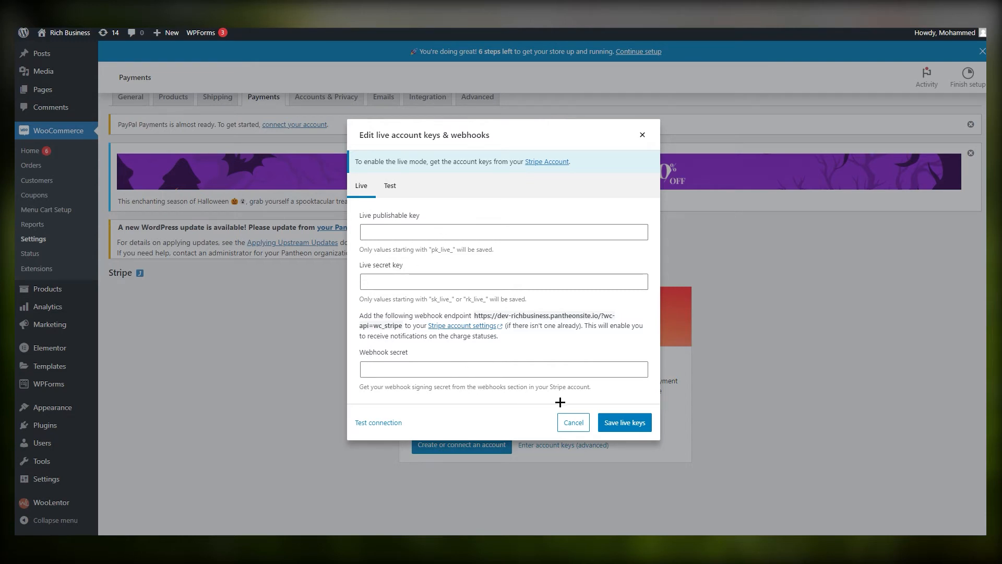
mouse_move(595, 399)
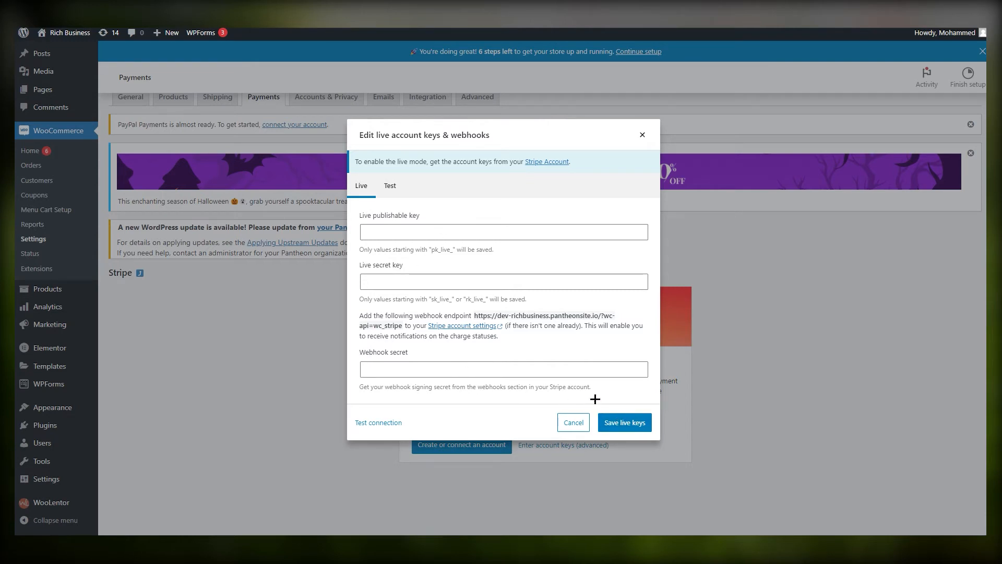
mouse_move(606, 411)
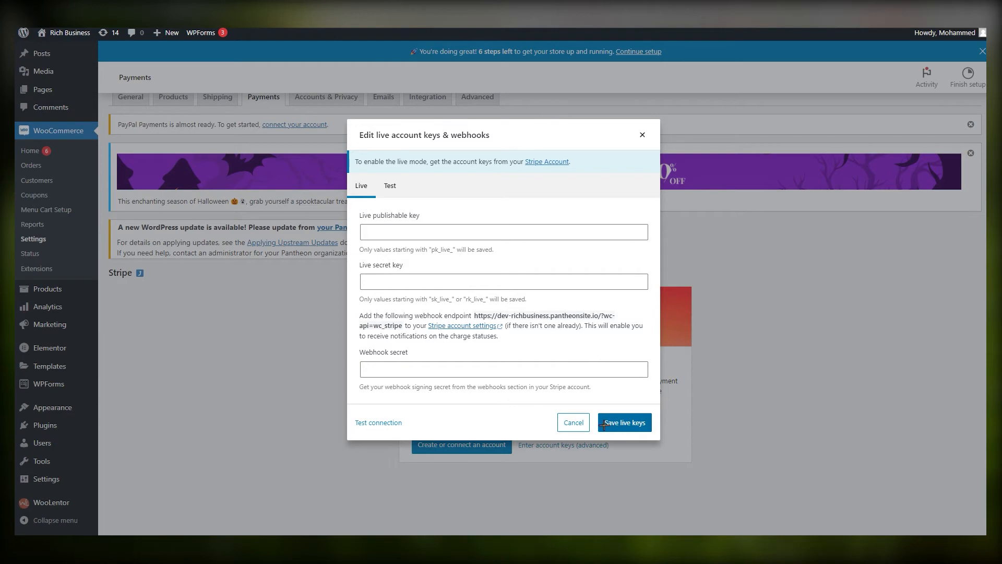
mouse_move(586, 422)
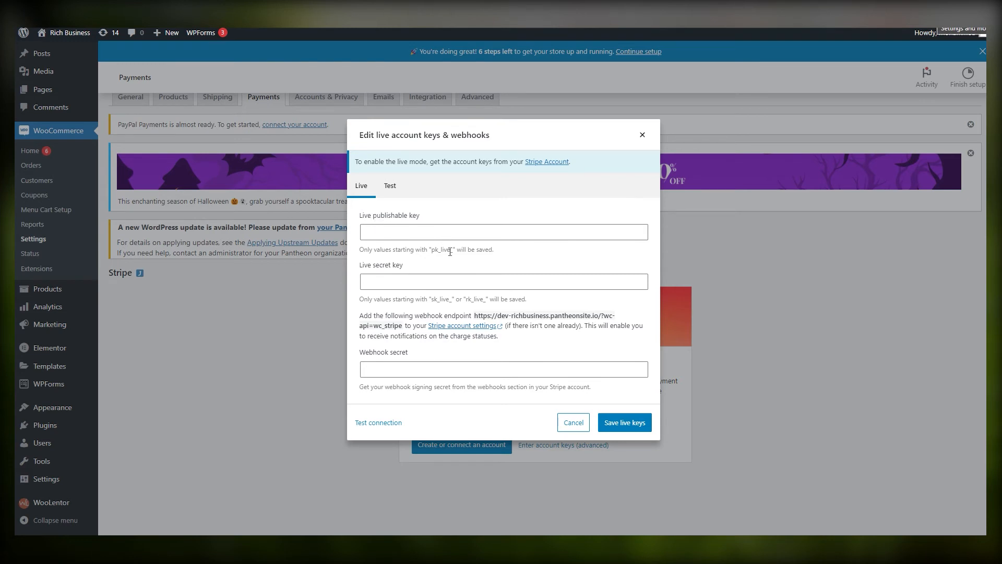
mouse_move(512, 382)
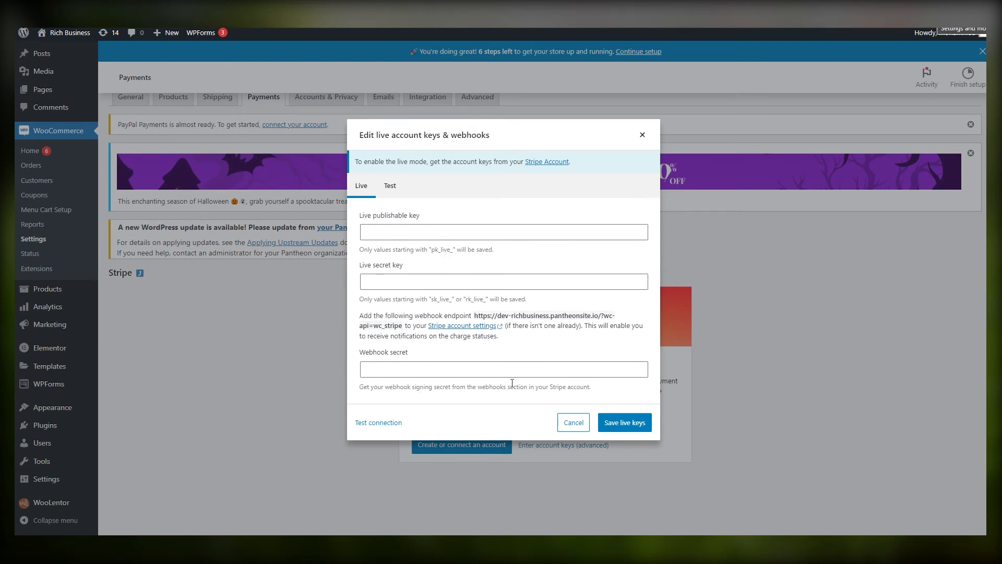
mouse_move(229, 232)
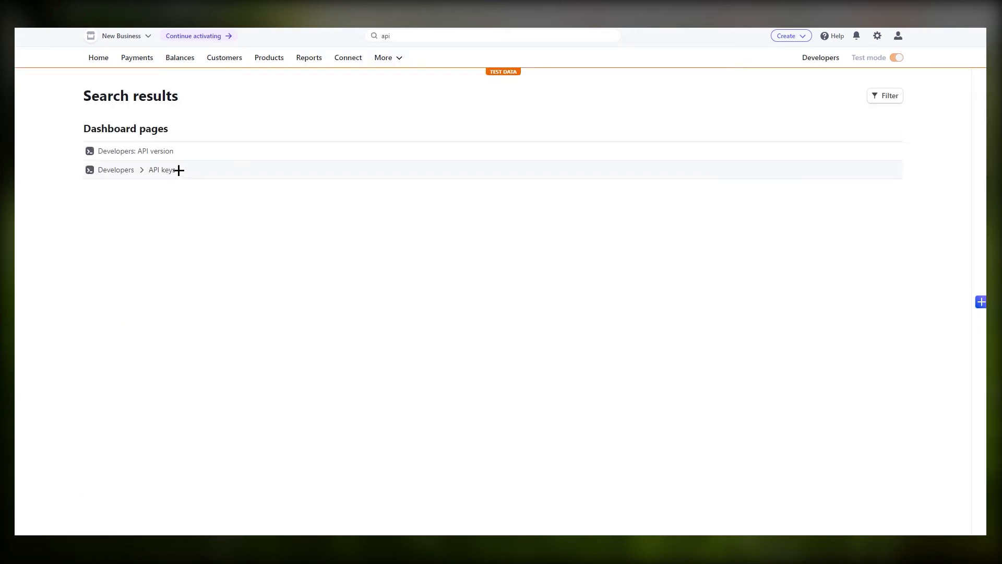
Go to Stripe's Developers > API keys page and copy the publishable key
click(160, 169)
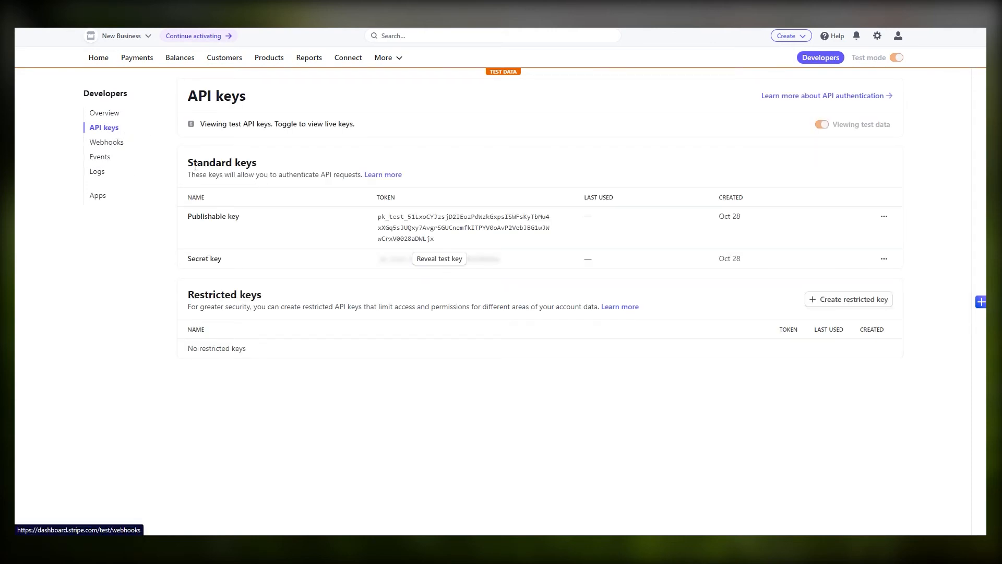
click(431, 228)
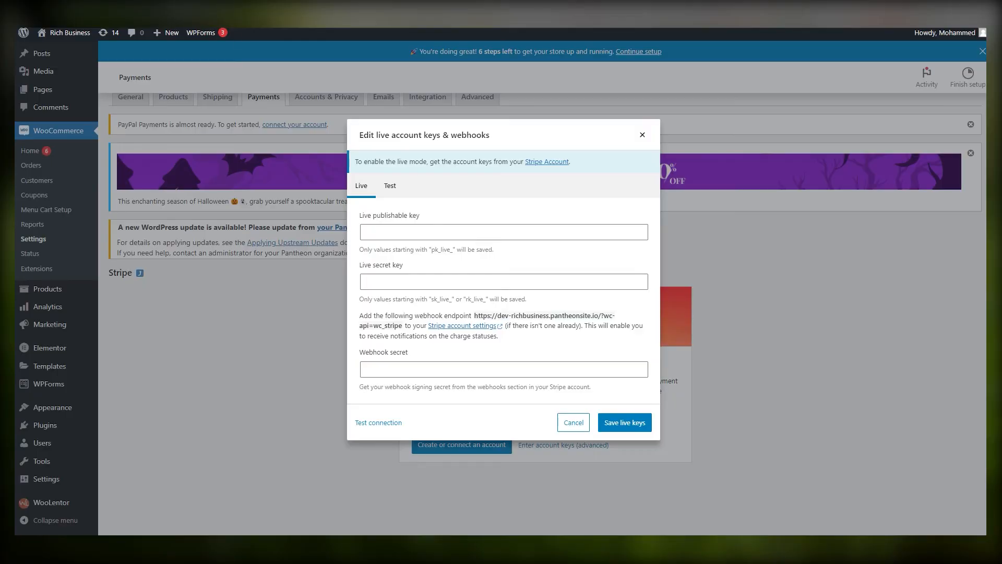
mouse_move(434, 231)
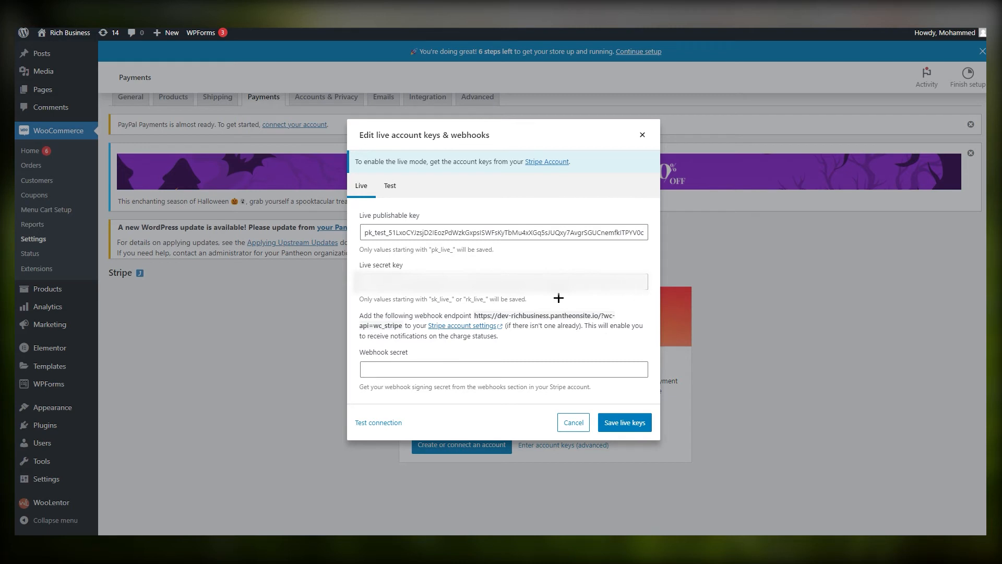
mouse_move(558, 298)
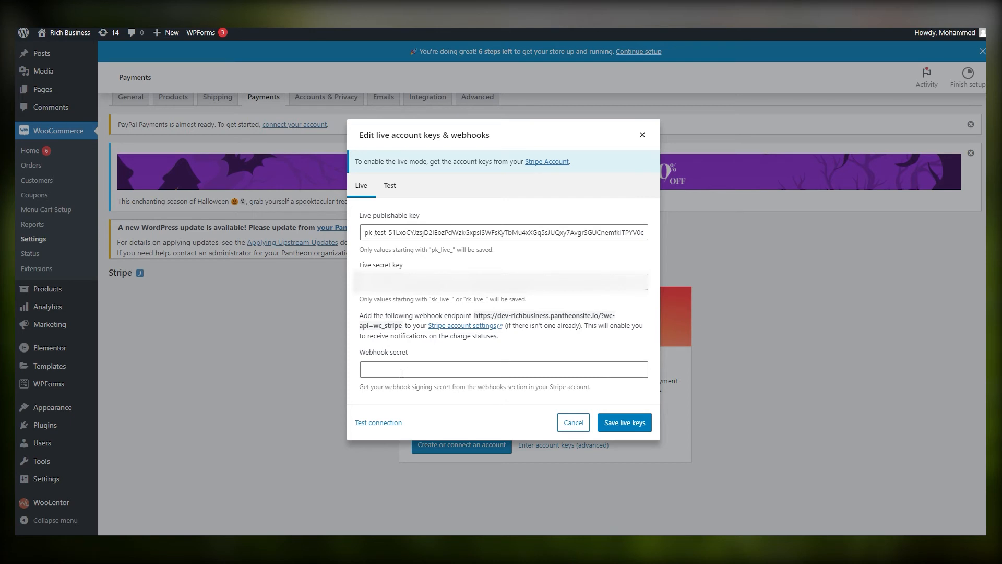
mouse_move(432, 351)
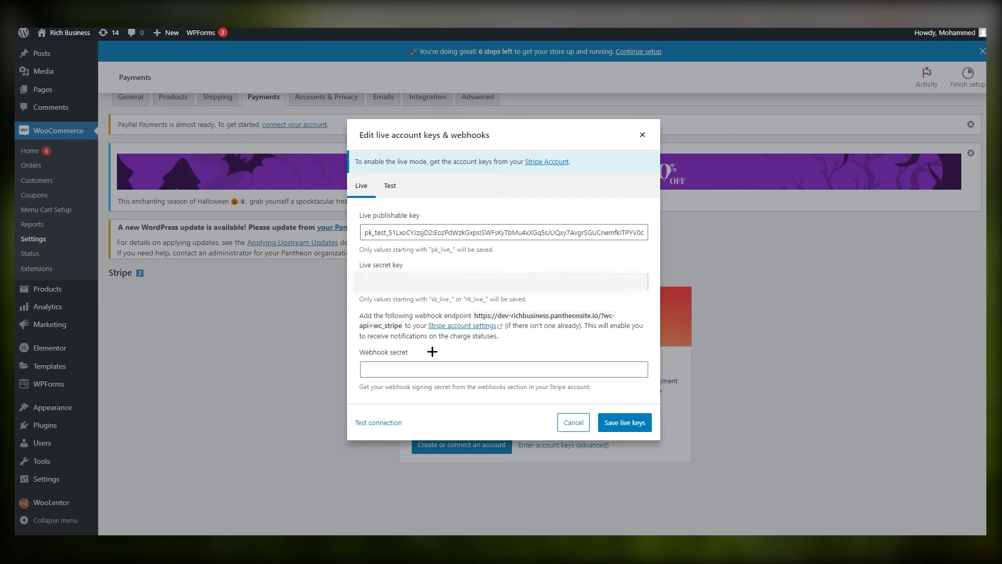
mouse_move(458, 351)
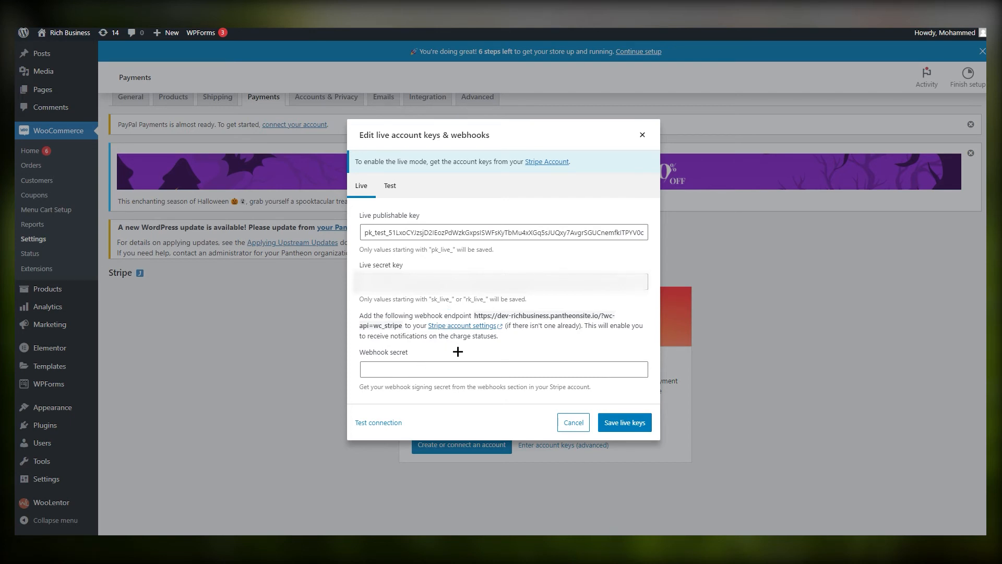
mouse_move(486, 315)
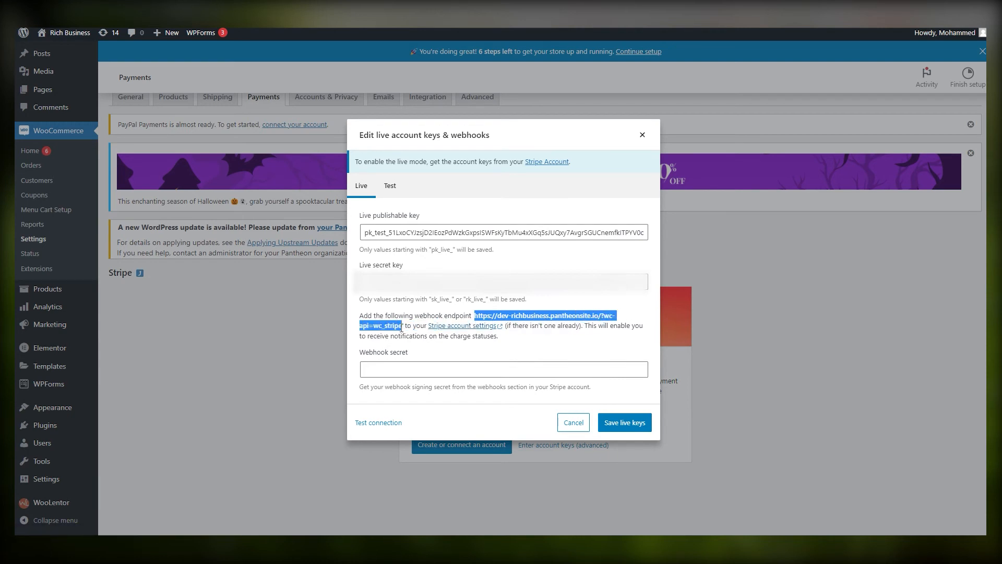
Copy the webhook endpoint URL shown in the live keys modal
right_click(398, 328)
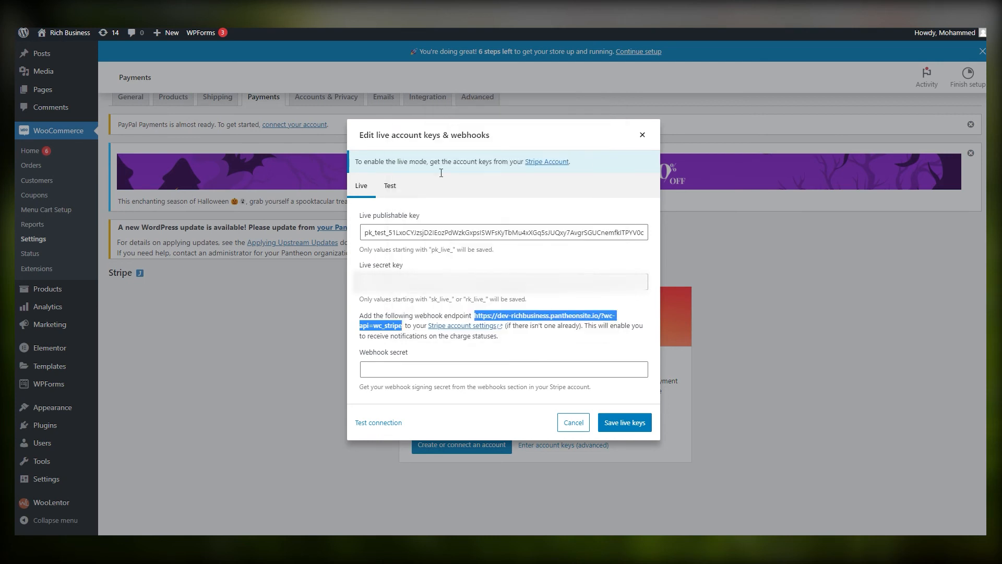
mouse_move(527, 339)
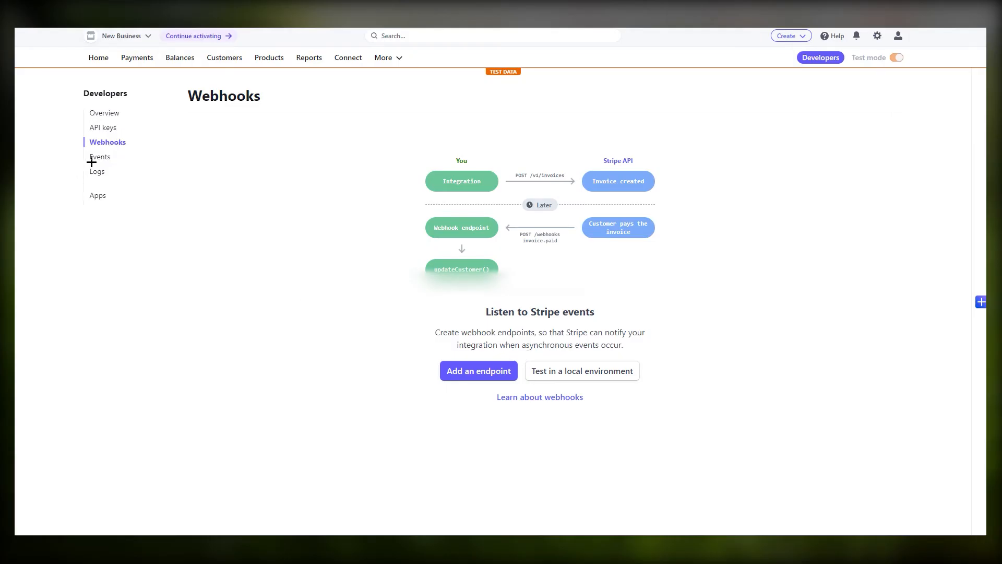
mouse_move(108, 145)
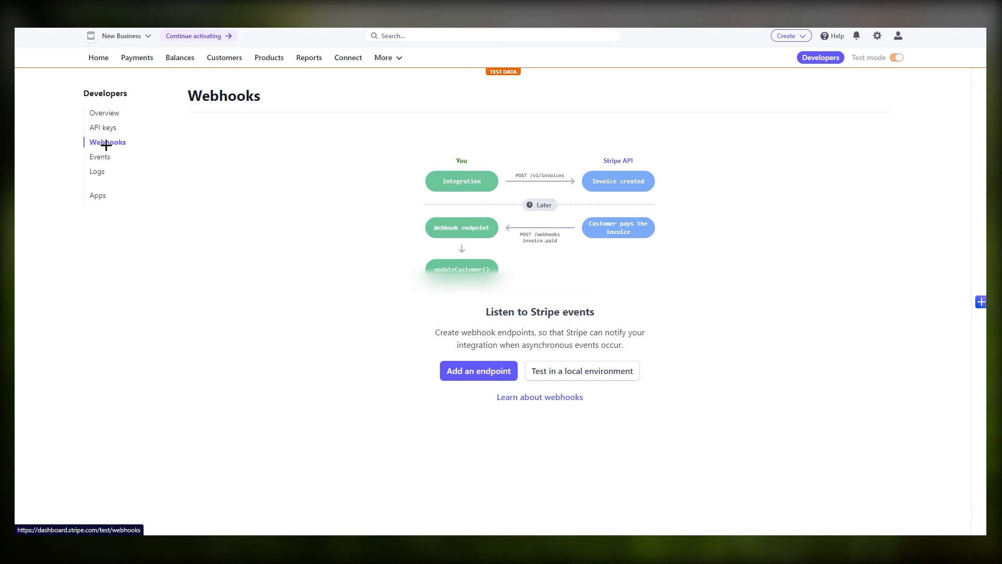
mouse_move(131, 153)
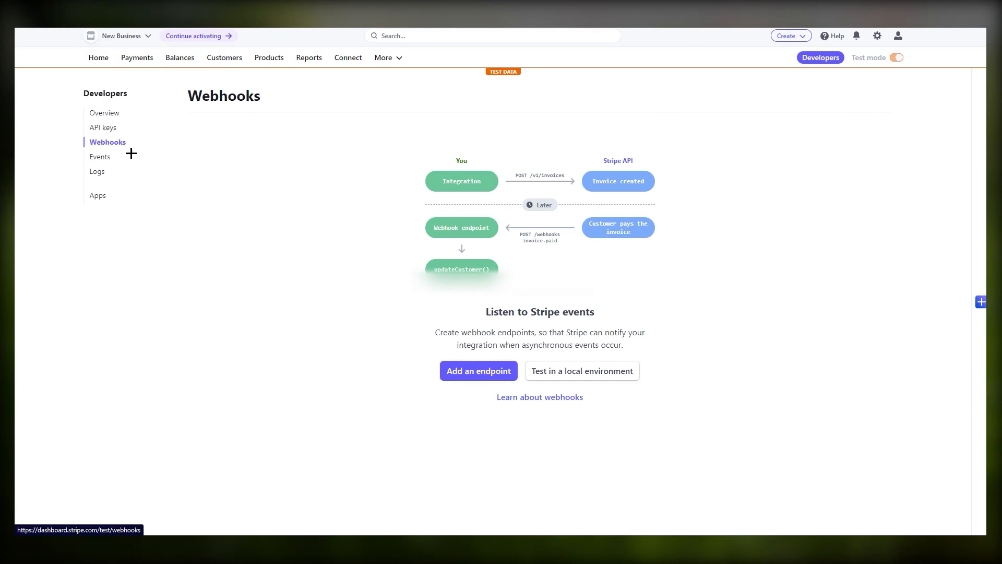
Start a new Stripe webhook endpoint and paste the store's webhook URL as Endpoint URL
click(479, 370)
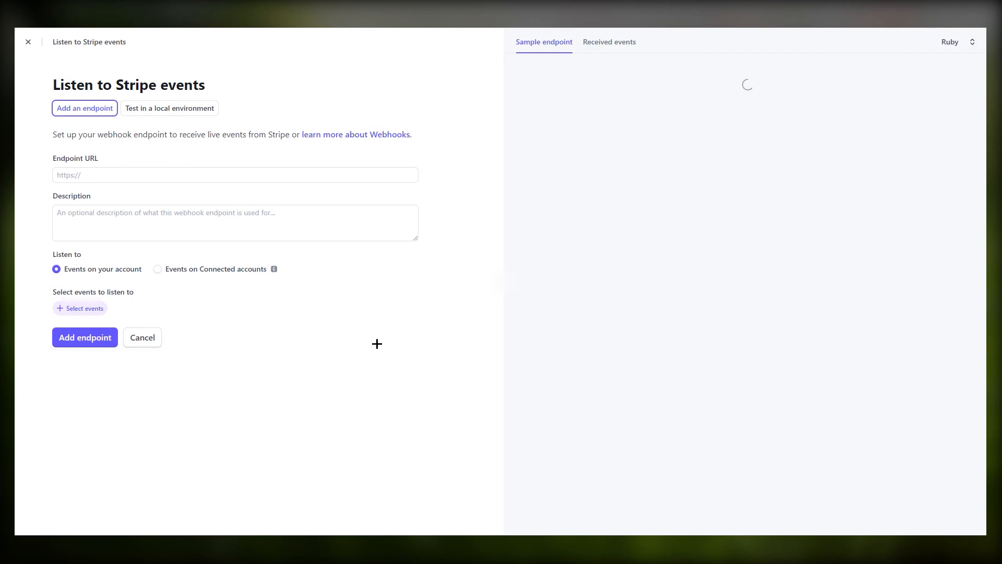
right_click(236, 174)
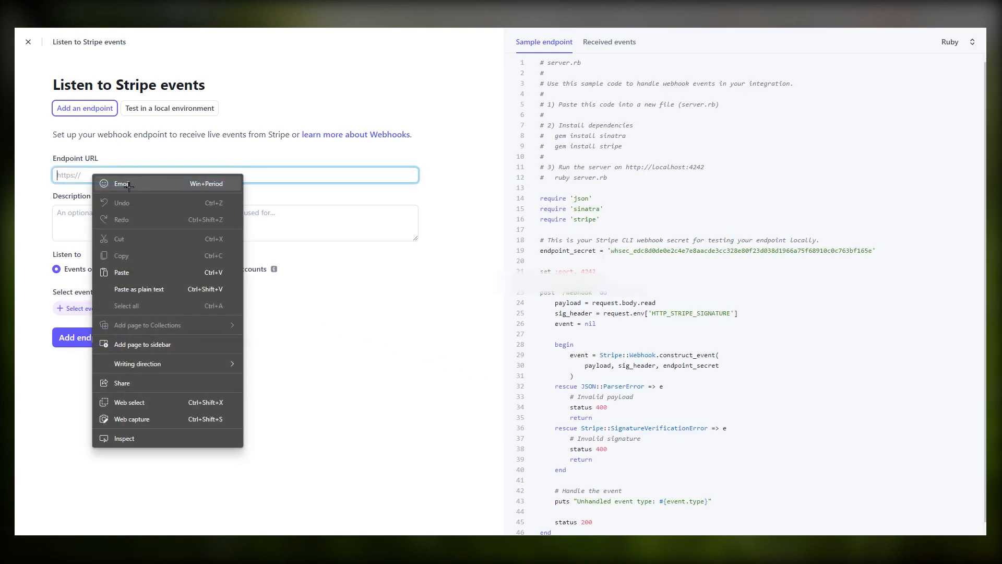
mouse_move(143, 271)
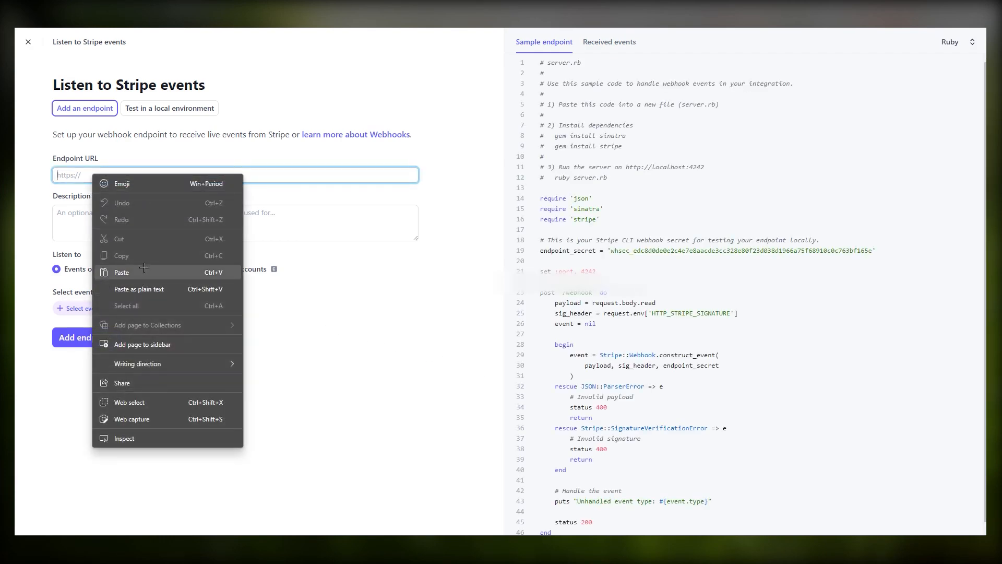
click(121, 271)
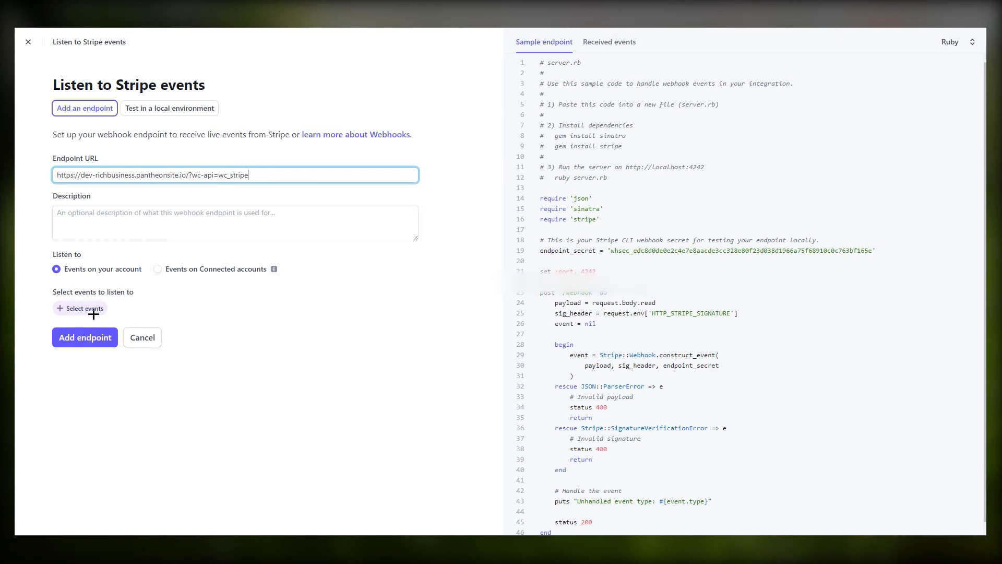
Add the charge.captured event to the webhook and create the endpoint
click(79, 308)
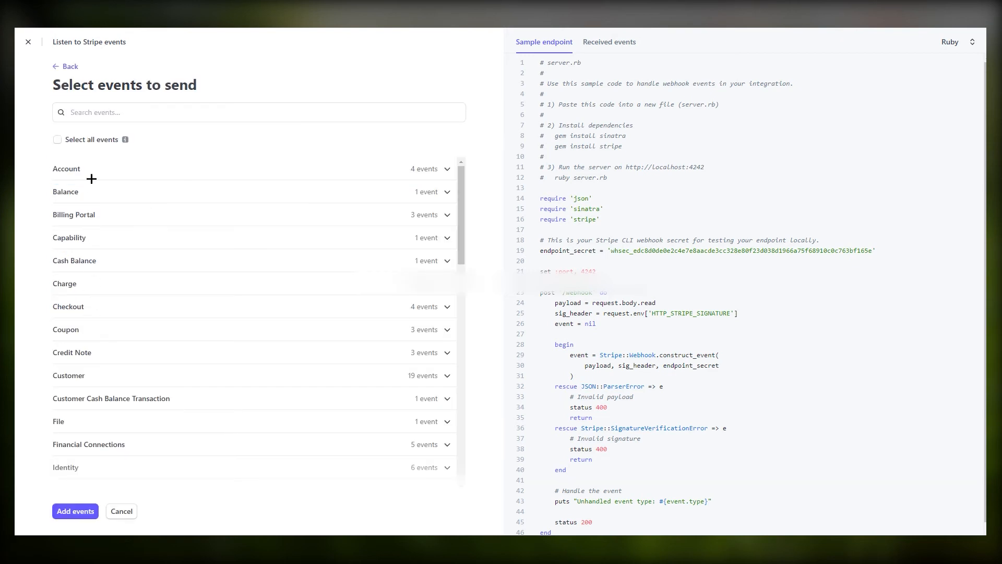
mouse_move(119, 288)
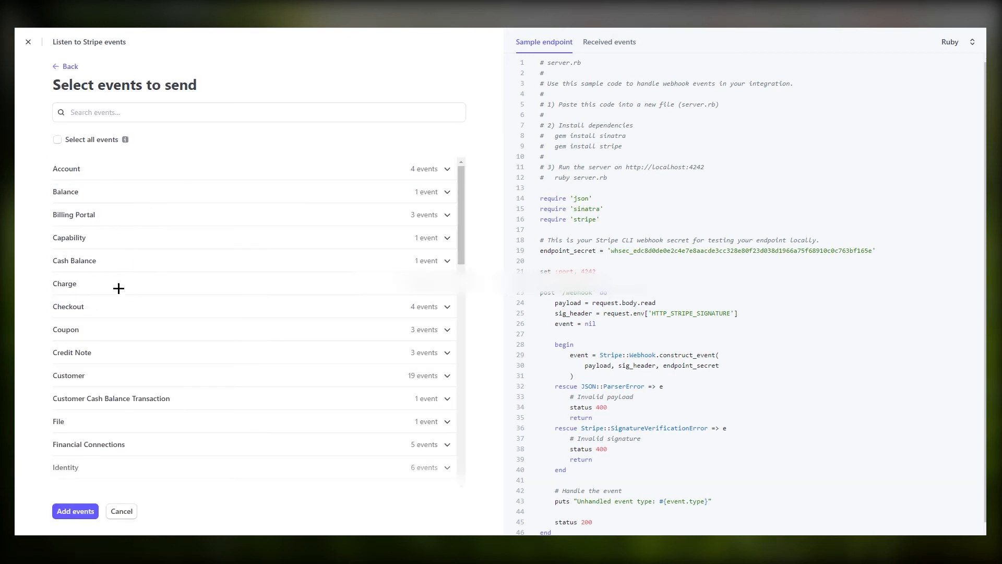
mouse_move(100, 283)
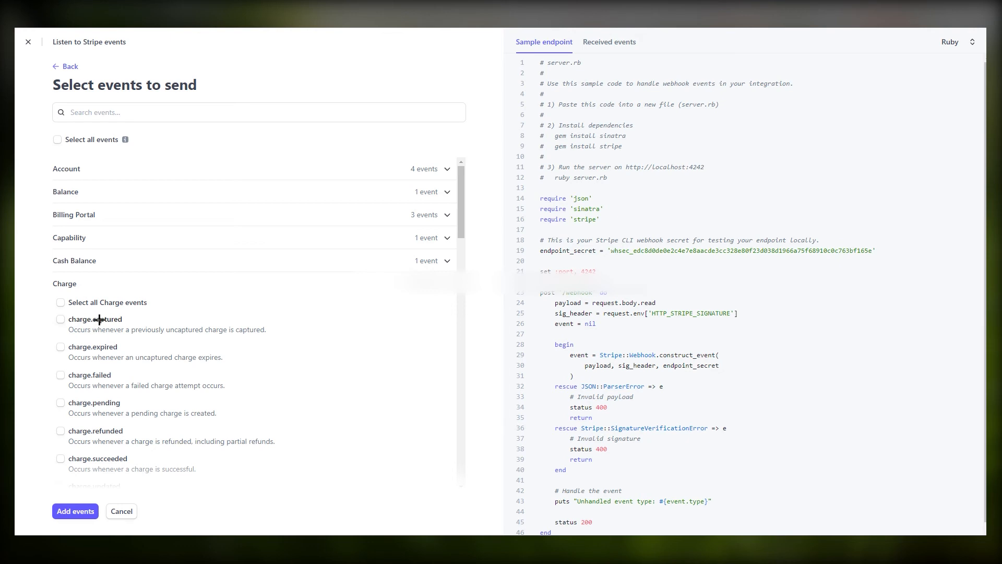
mouse_move(137, 336)
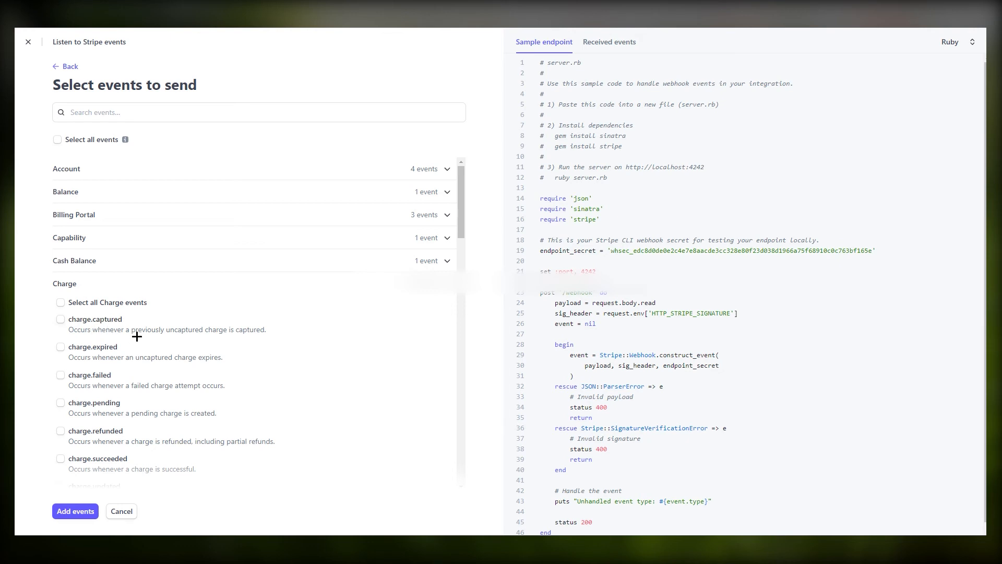
mouse_move(268, 336)
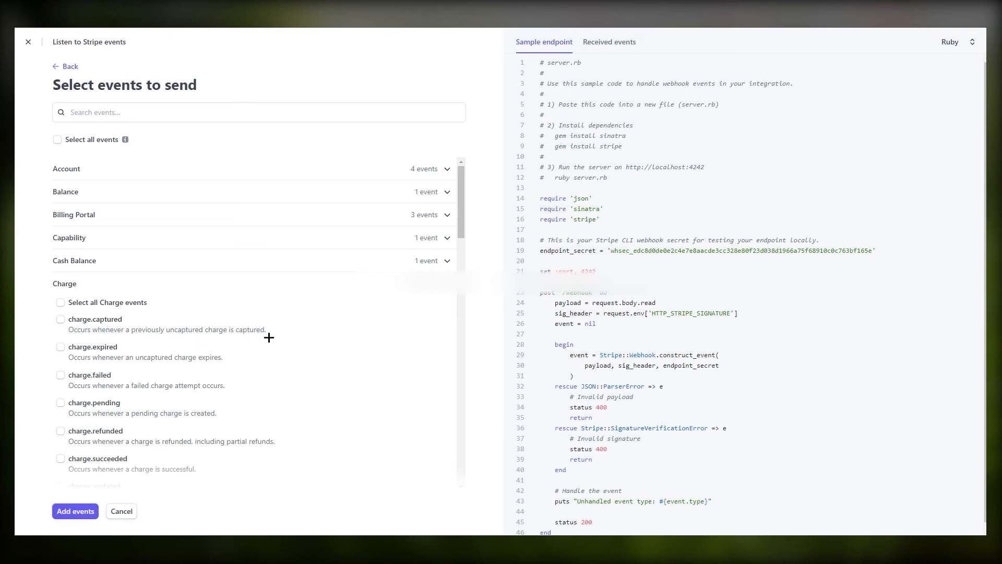
click(60, 319)
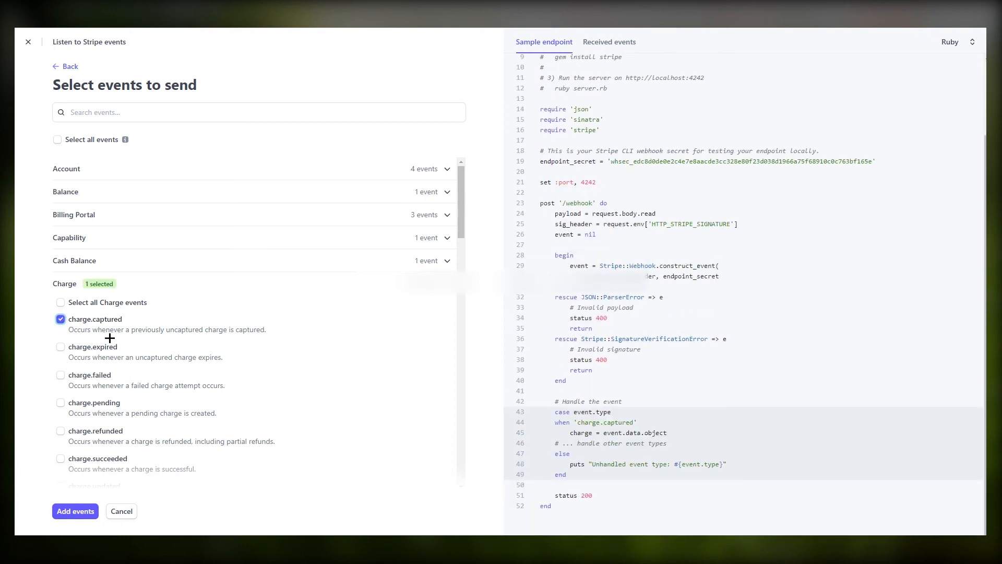
click(75, 511)
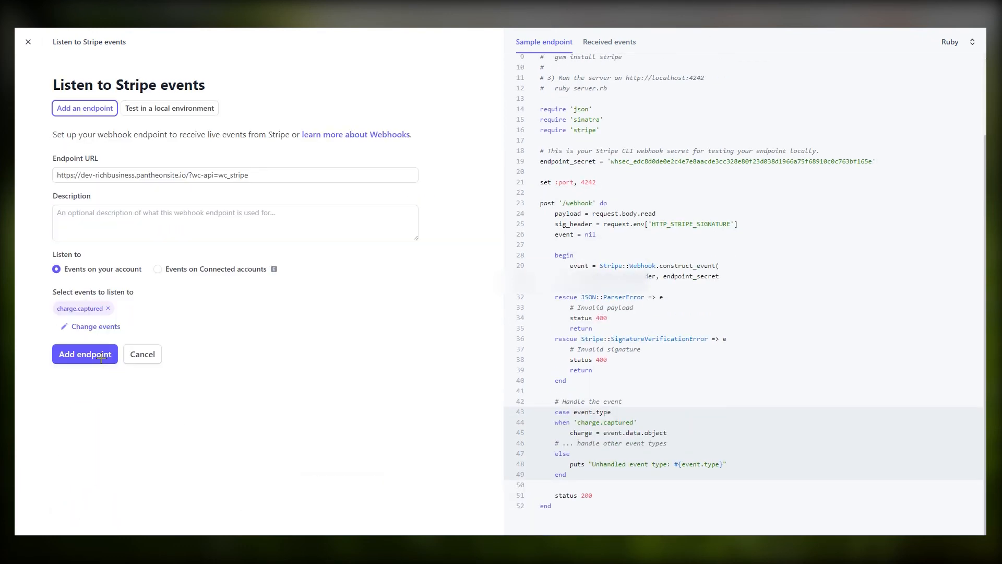
click(85, 354)
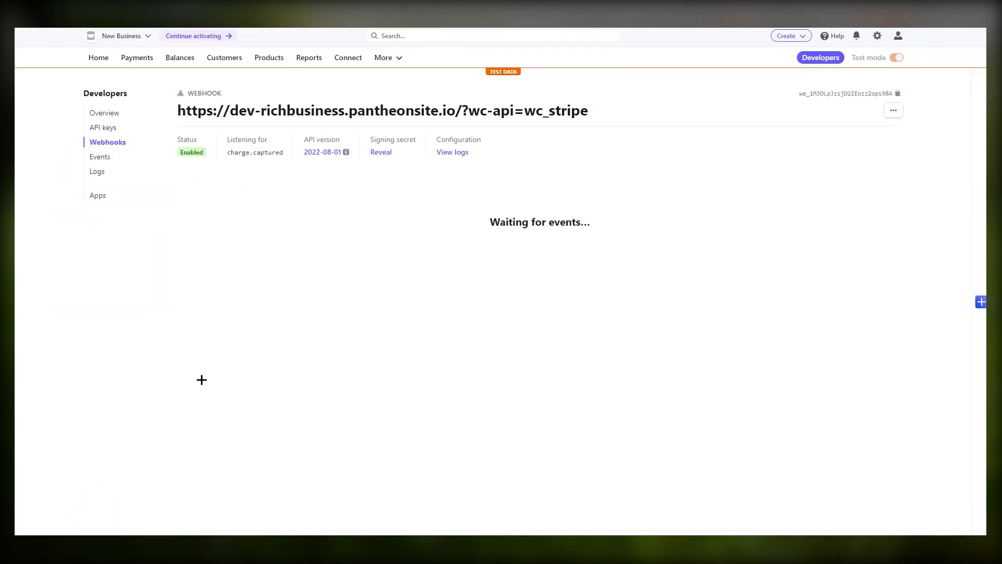
mouse_move(263, 287)
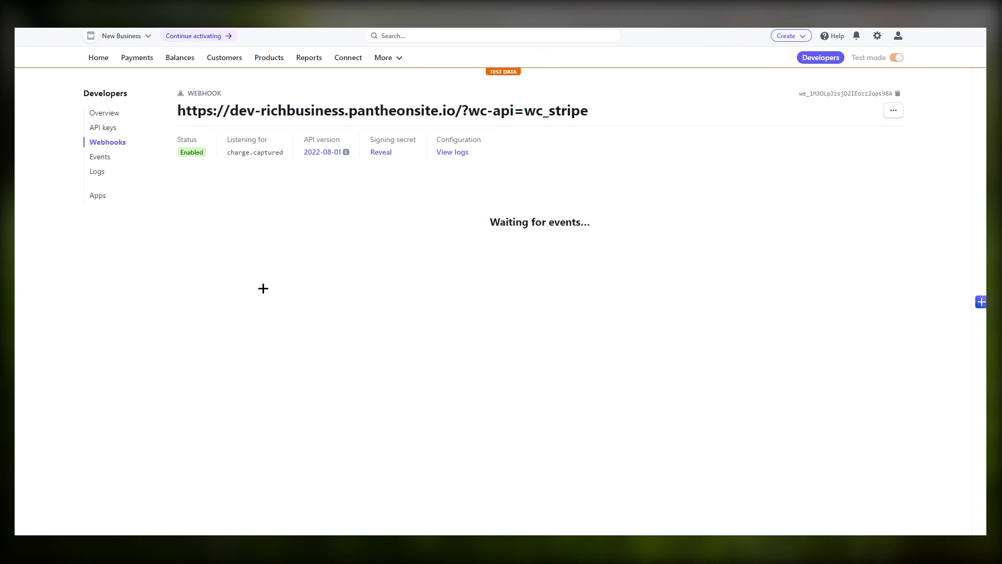
mouse_move(214, 219)
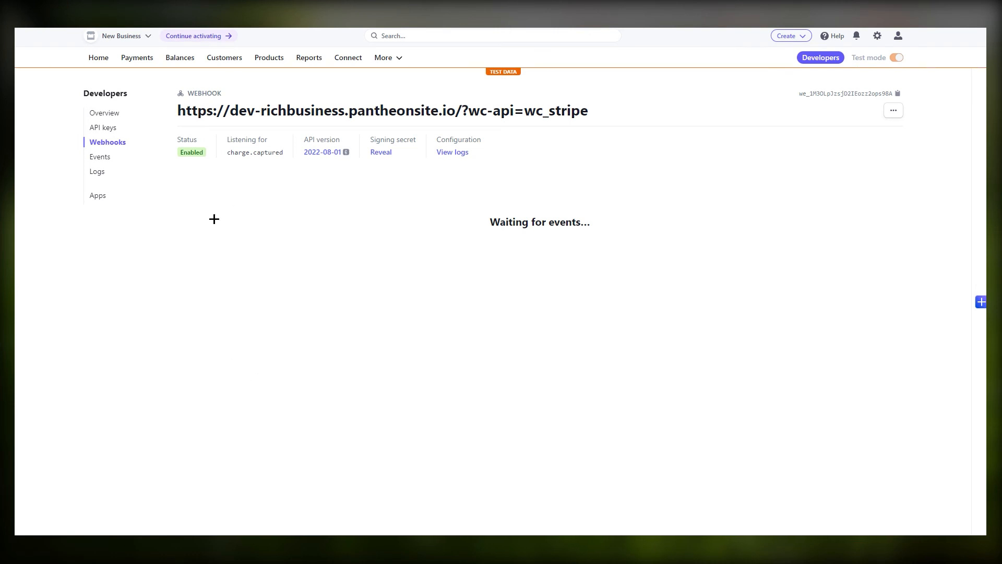
mouse_move(368, 139)
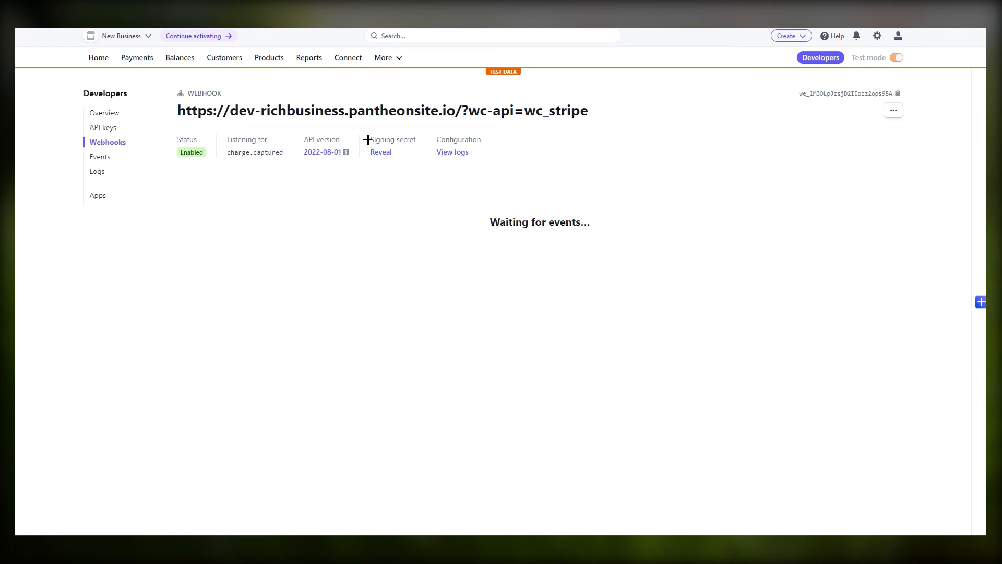
Reveal and select the new webhook endpoint's signing secret in Stripe
double_click(392, 139)
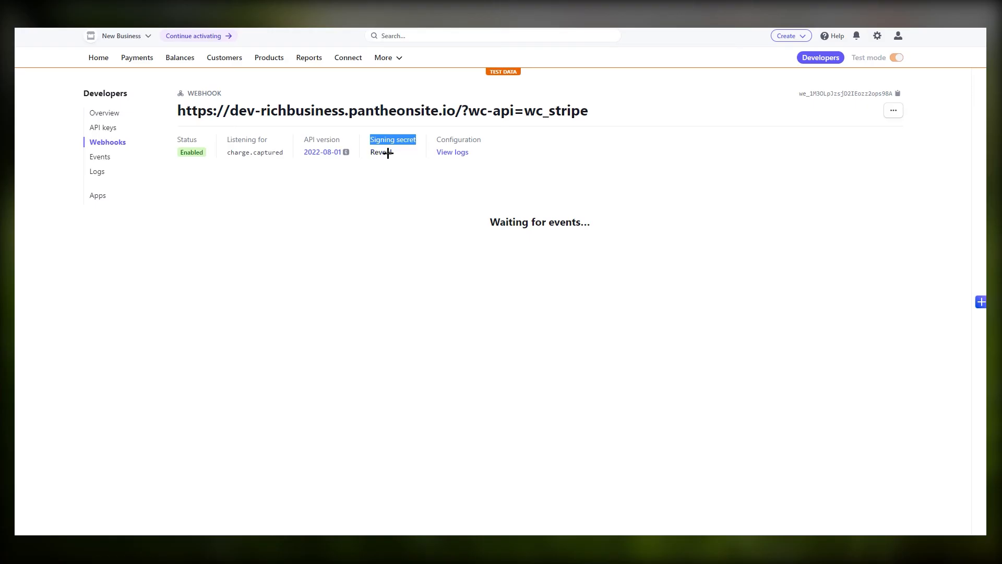
click(382, 153)
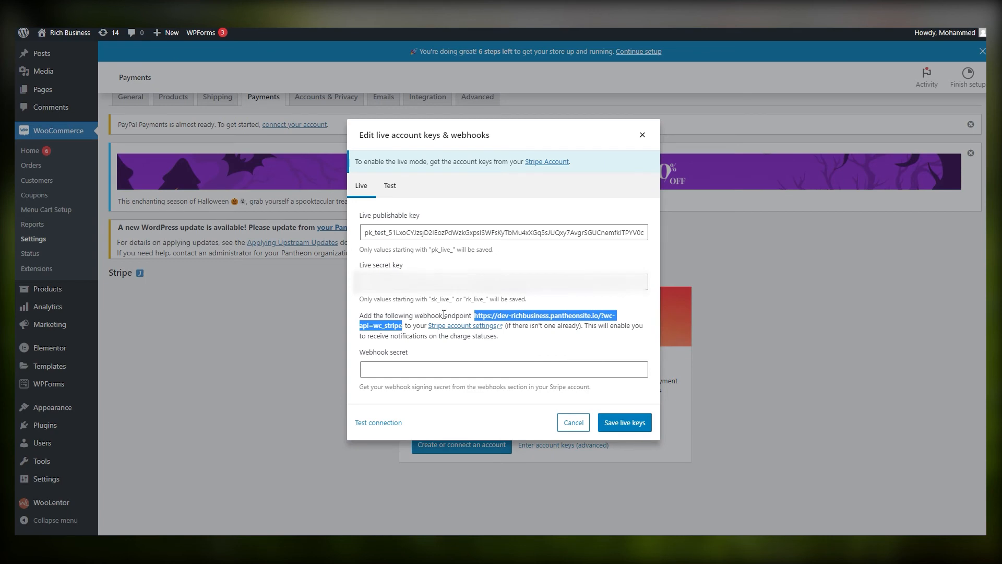
Paste the signing secret as the live webhook secret and save the live keys
right_click(502, 369)
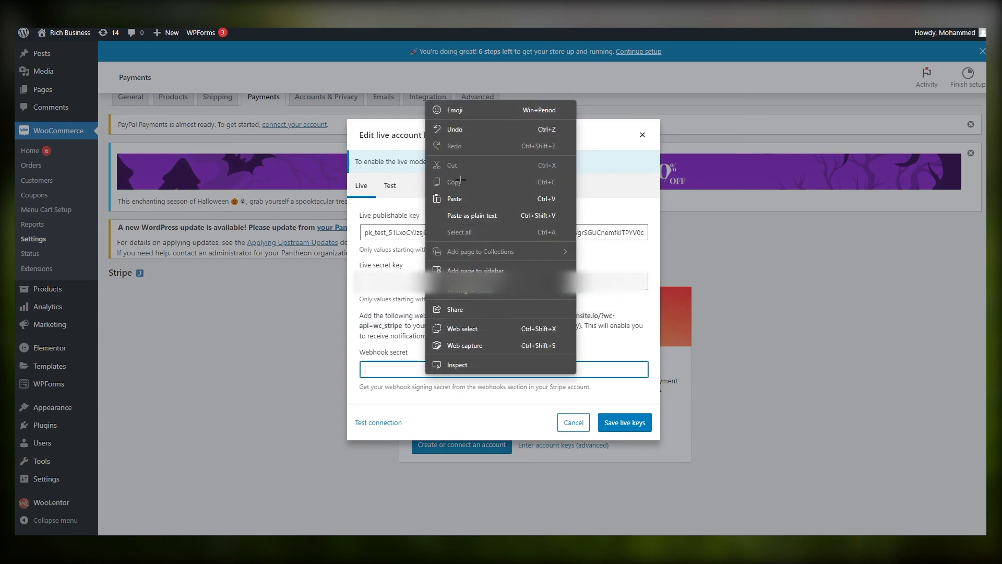
click(453, 199)
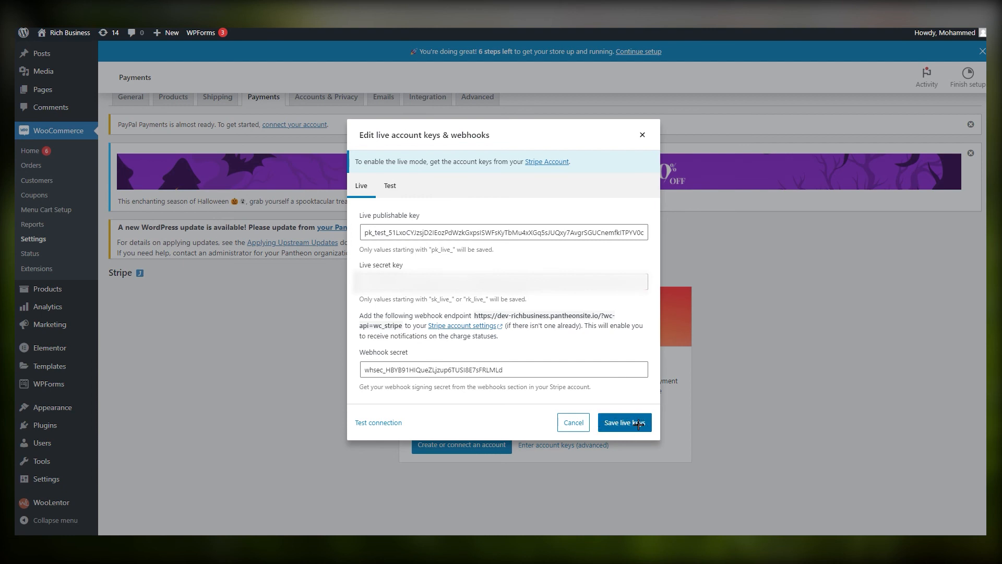
click(624, 421)
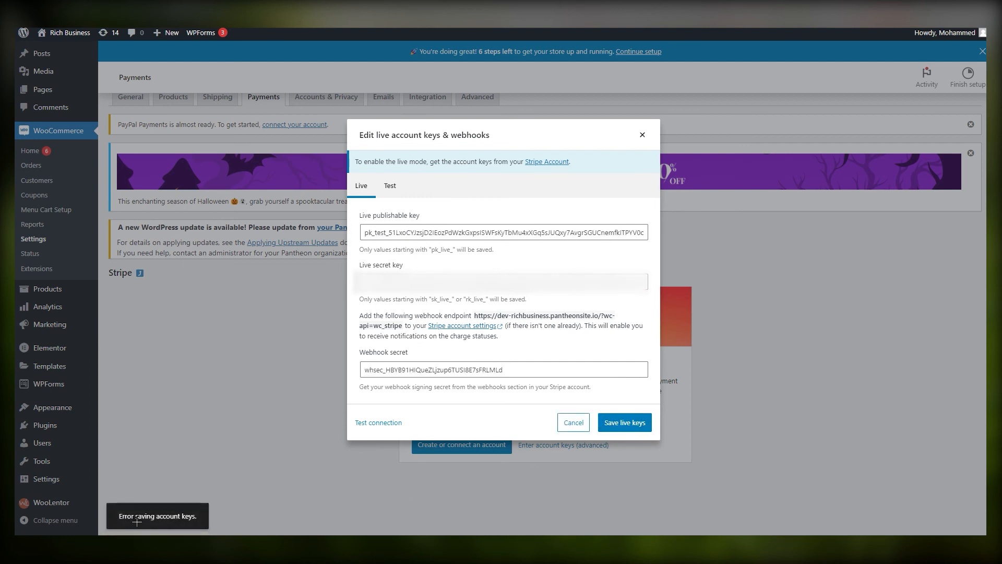
mouse_move(231, 475)
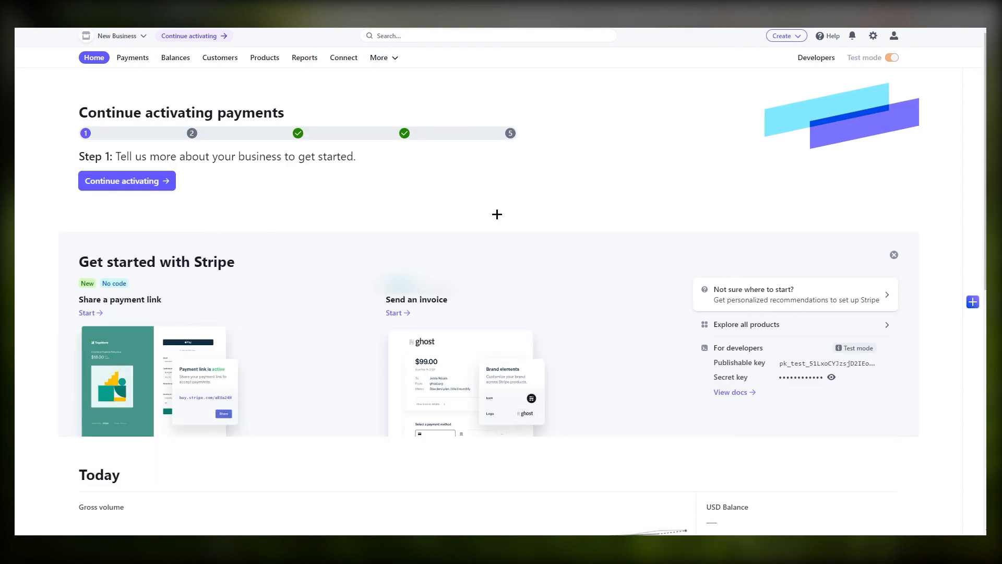
mouse_move(442, 202)
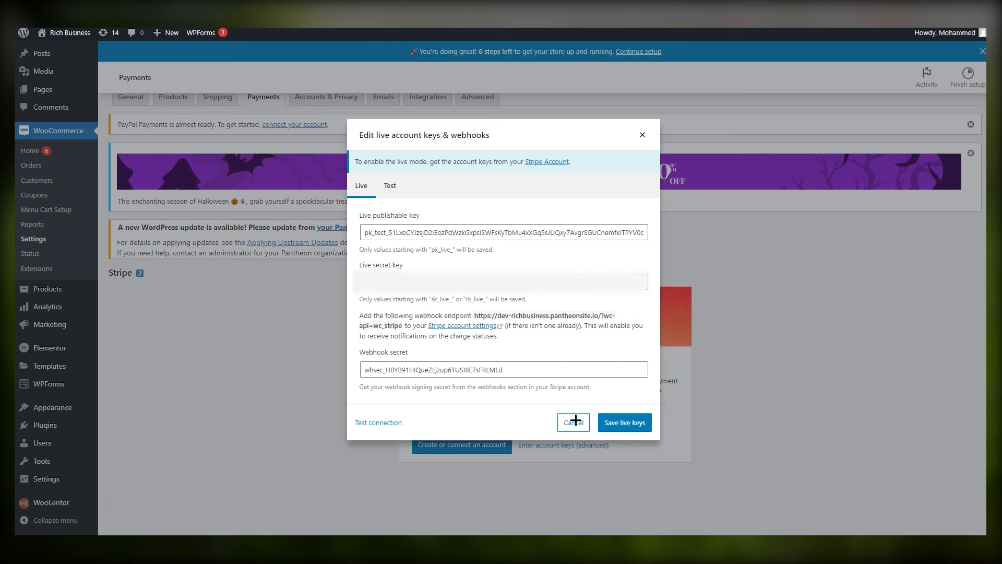
mouse_move(401, 222)
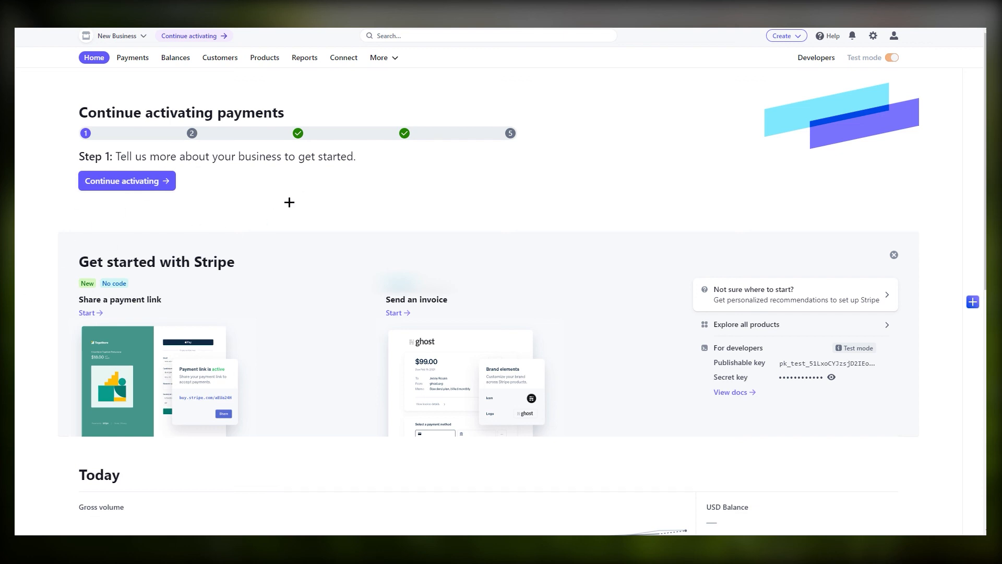
mouse_move(364, 225)
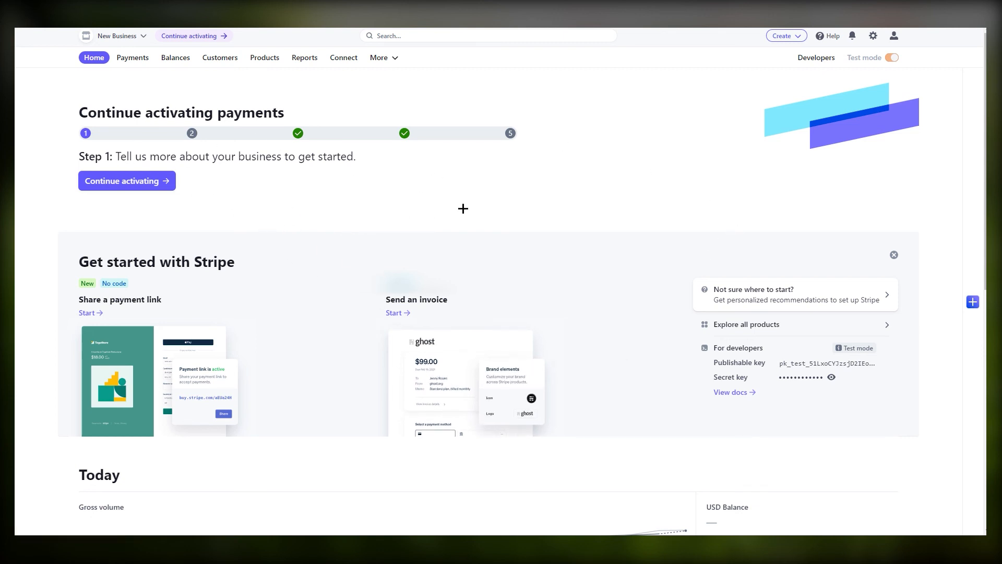
mouse_move(880, 115)
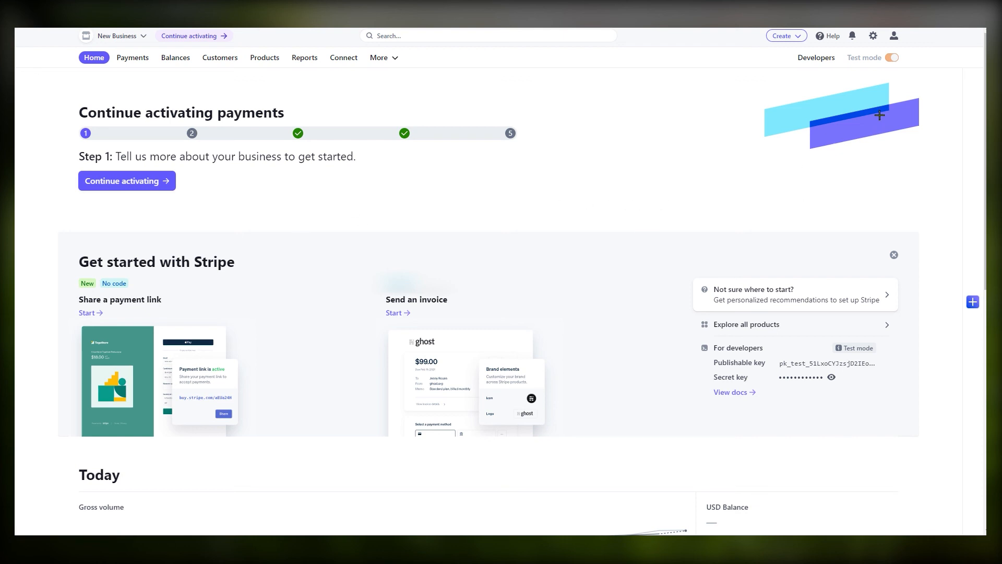
mouse_move(88, 132)
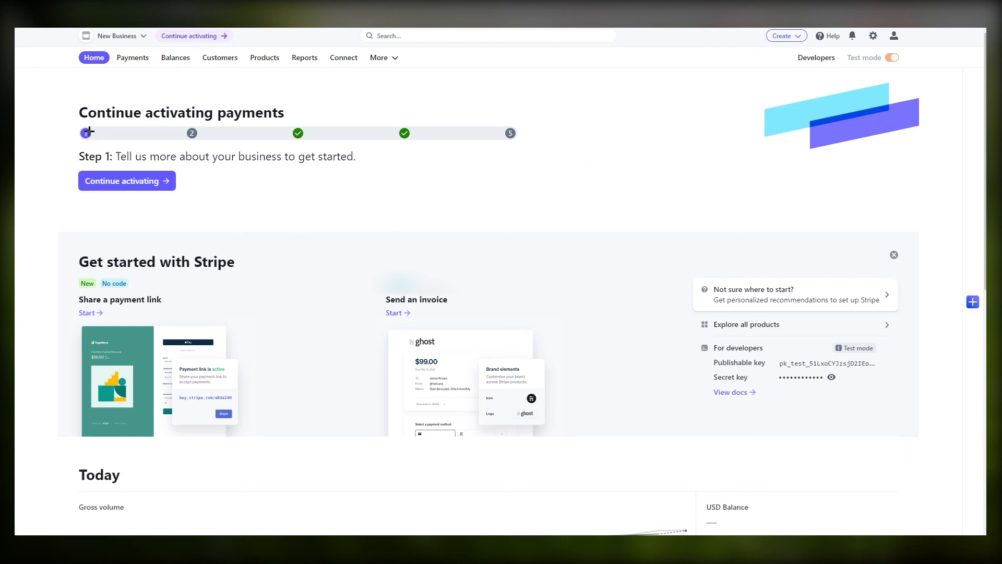
mouse_move(422, 226)
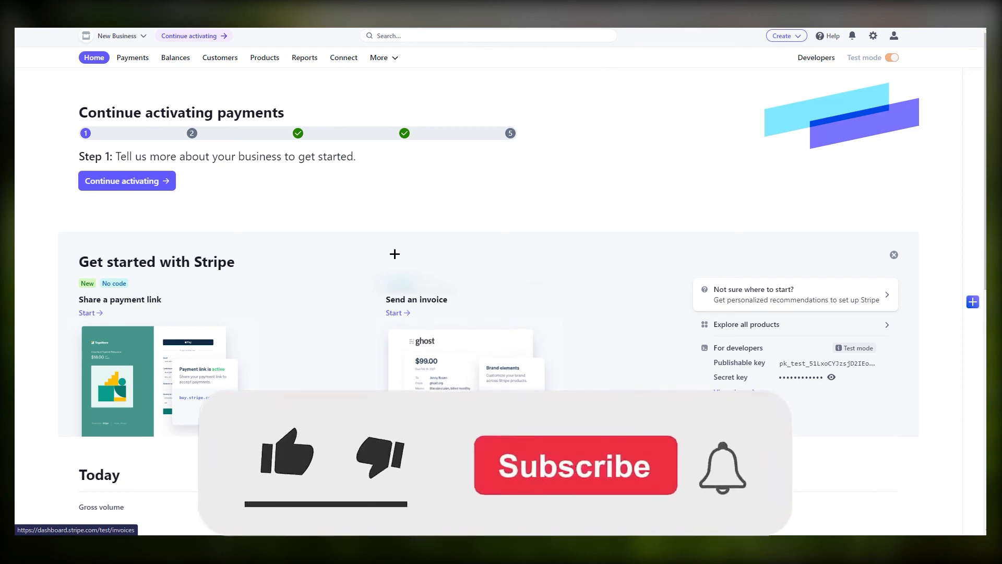
click(285, 455)
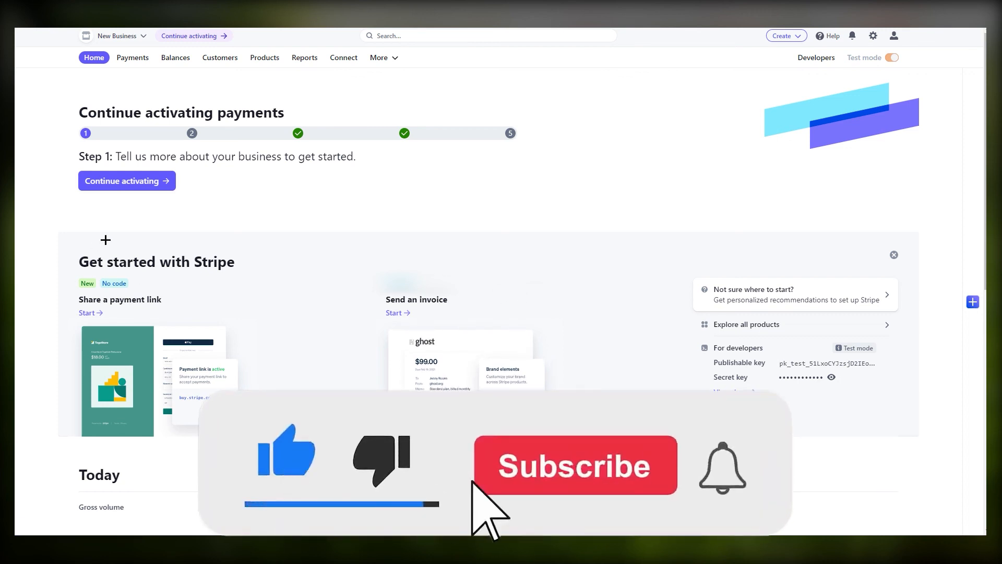